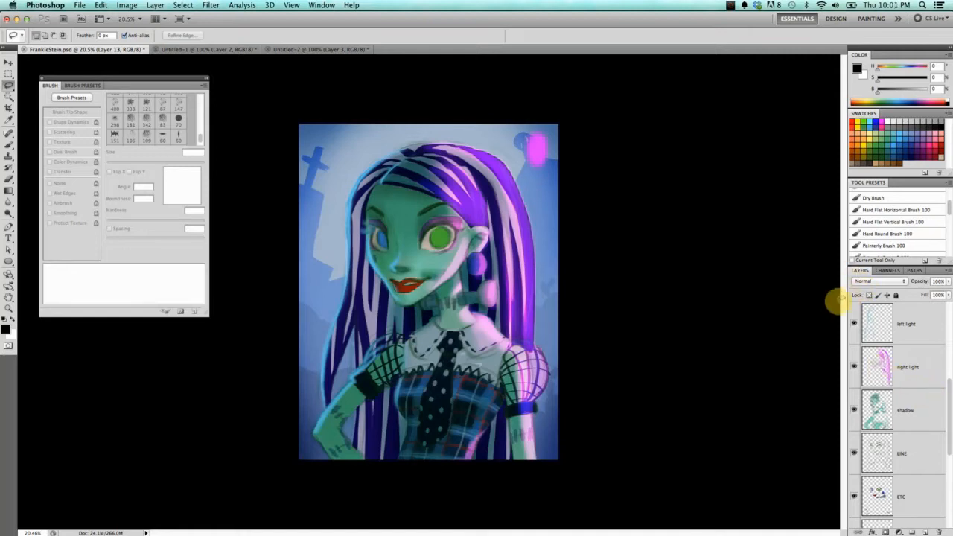
mouse_move(875, 384)
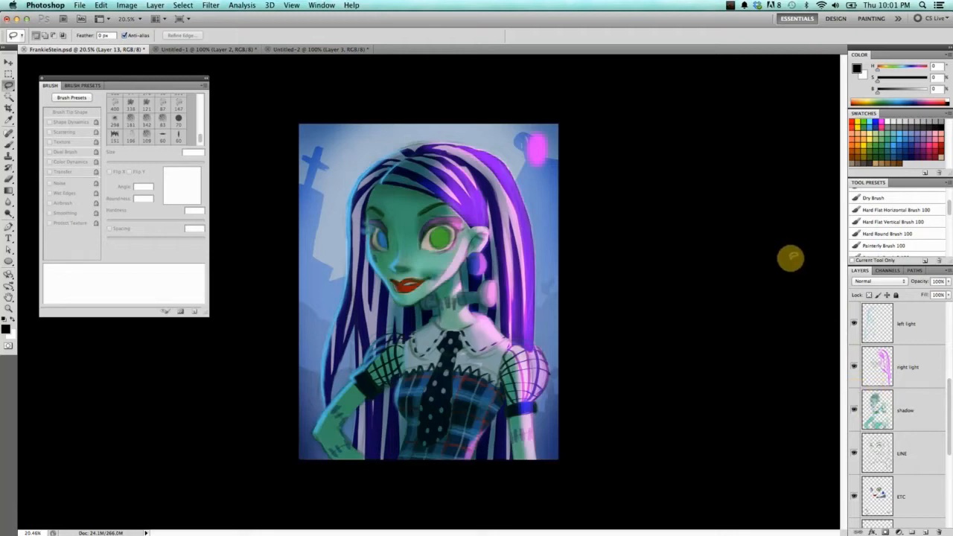
mouse_move(815, 241)
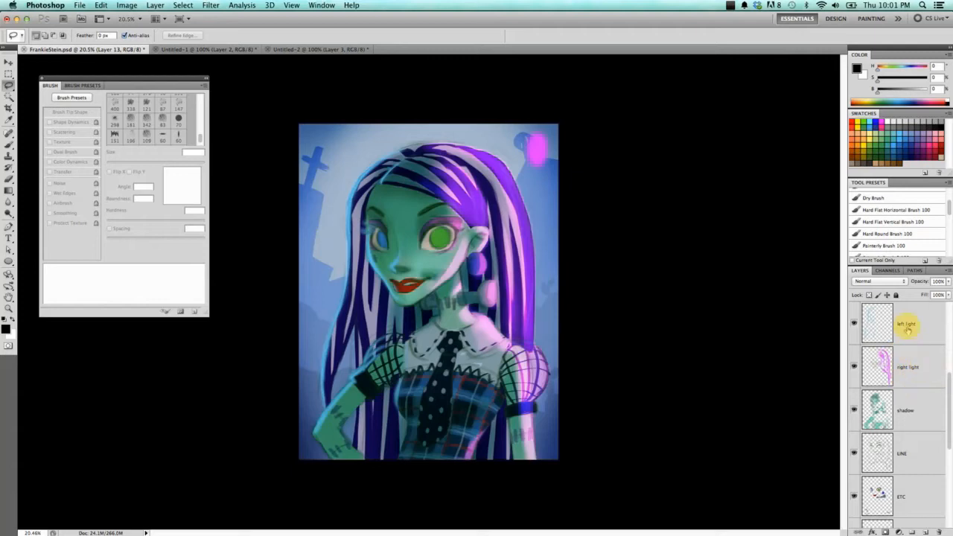
mouse_move(908, 395)
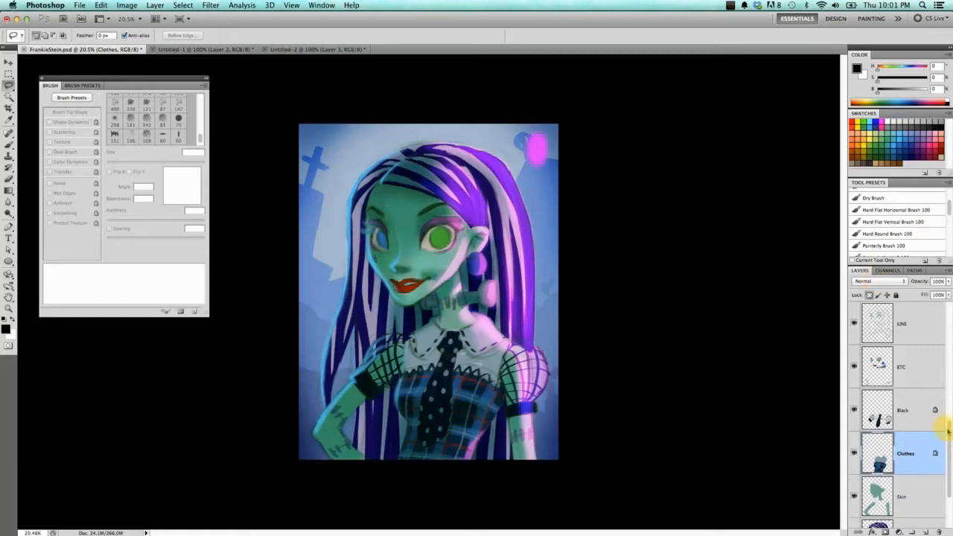
Select and hide the shadow layer to show the hair without shading, then select the left light layer
scroll("up", 3)
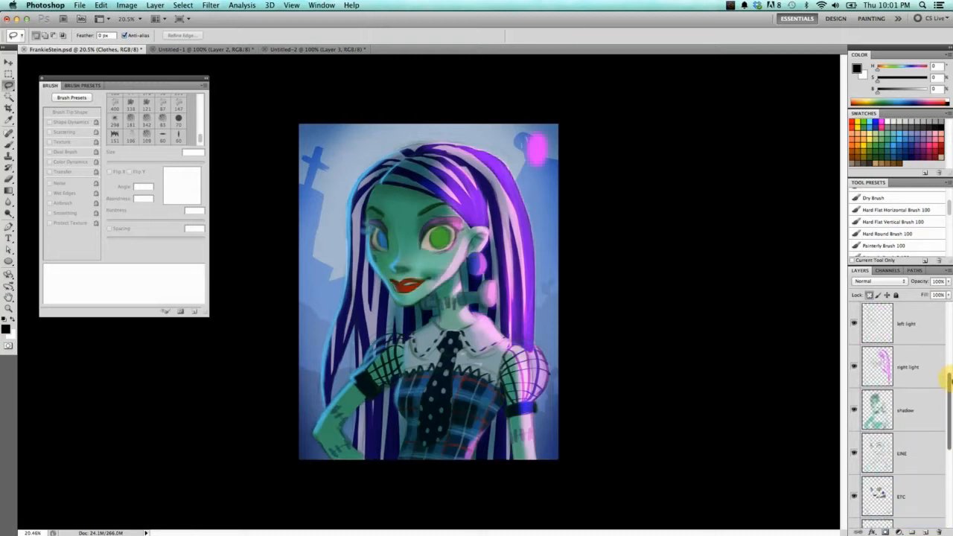
left_click(905, 411)
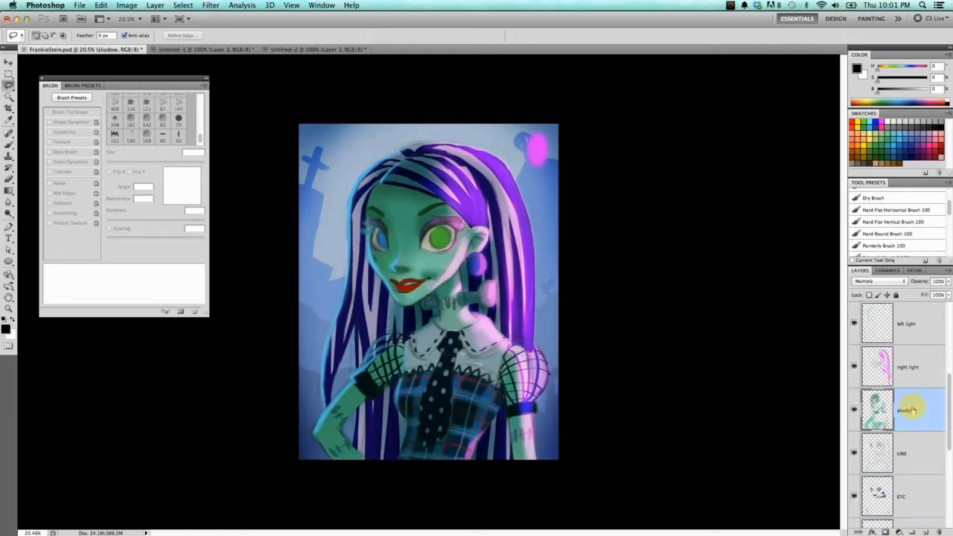
left_click(877, 366)
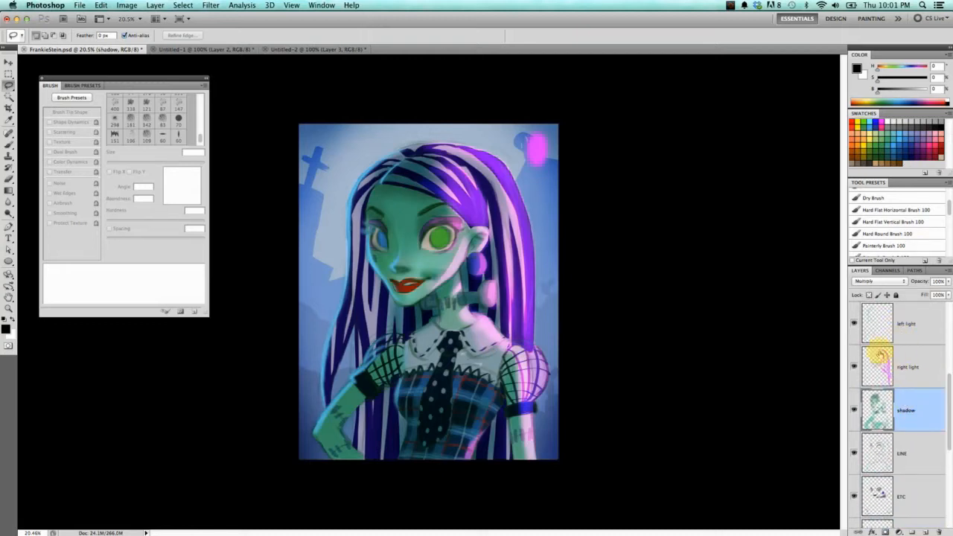
mouse_move(877, 366)
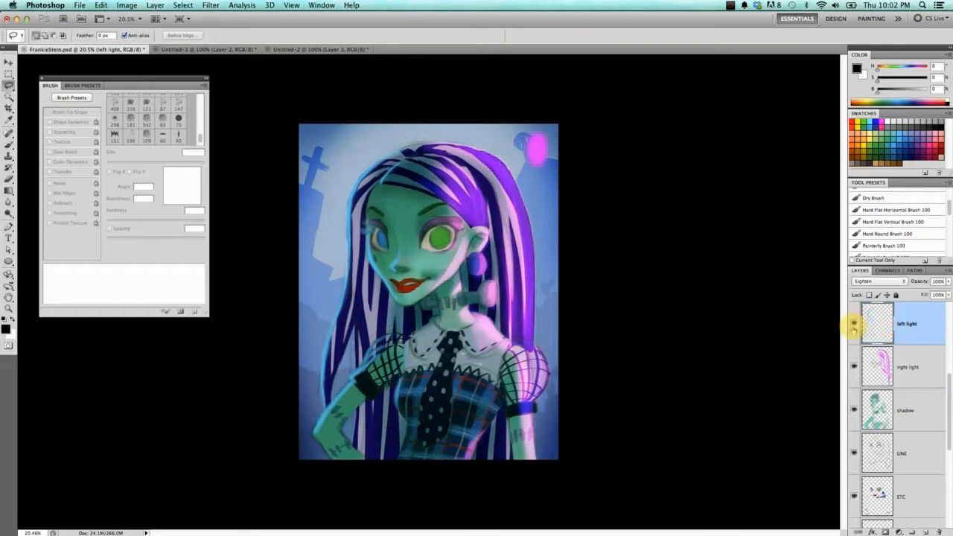
left_click(901, 324)
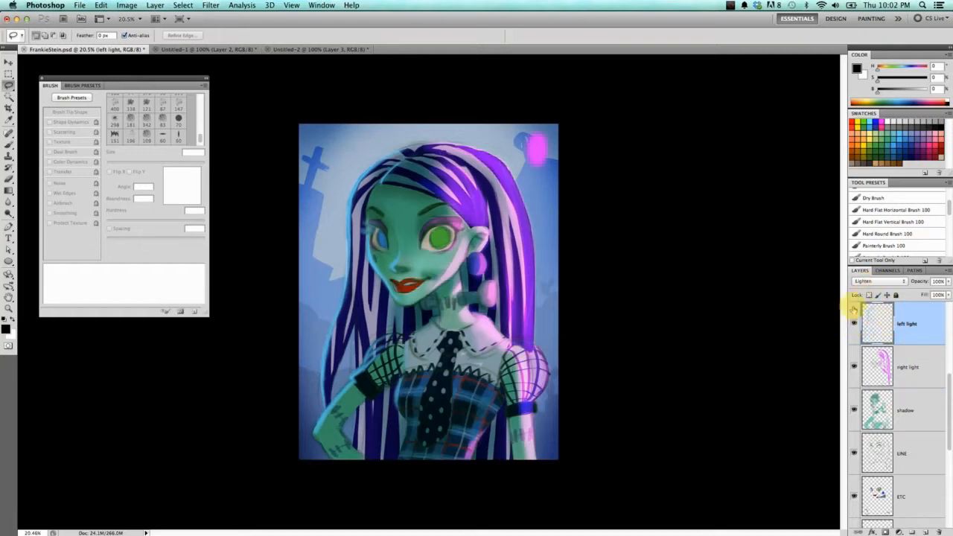
Hide the left light hair highlights and select the right light layer
left_click(878, 281)
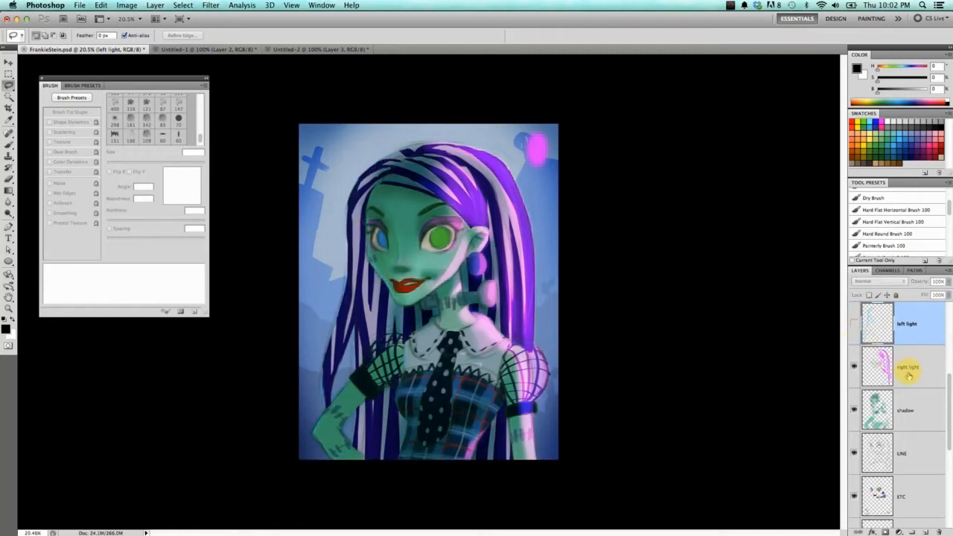
left_click(900, 366)
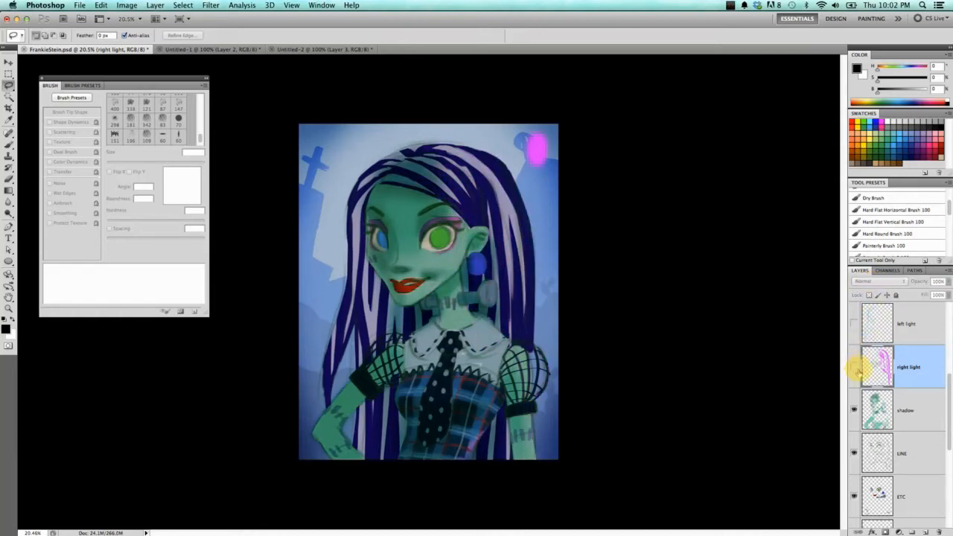
left_click(905, 411)
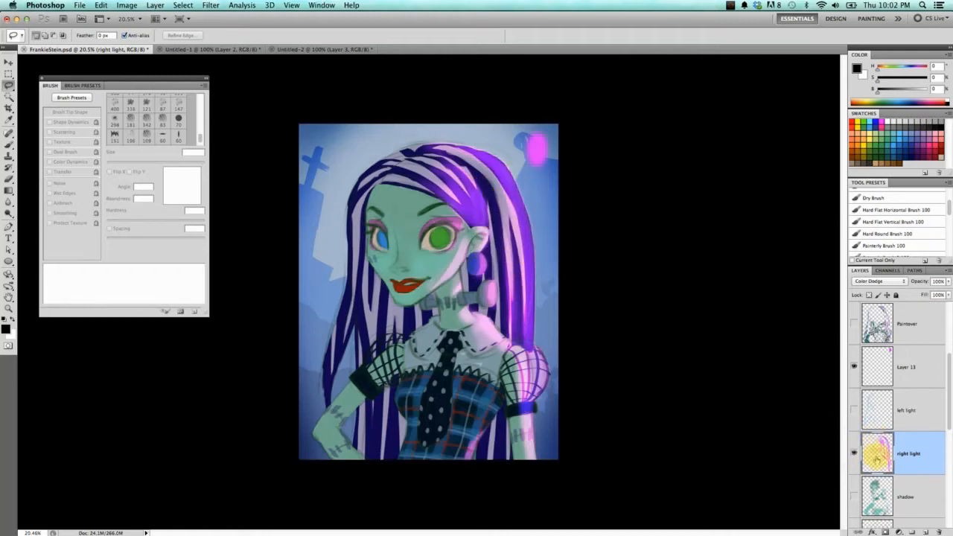
Hide the right light highlights and make the empty Layer 13 active for new lighting
left_click(462, 192)
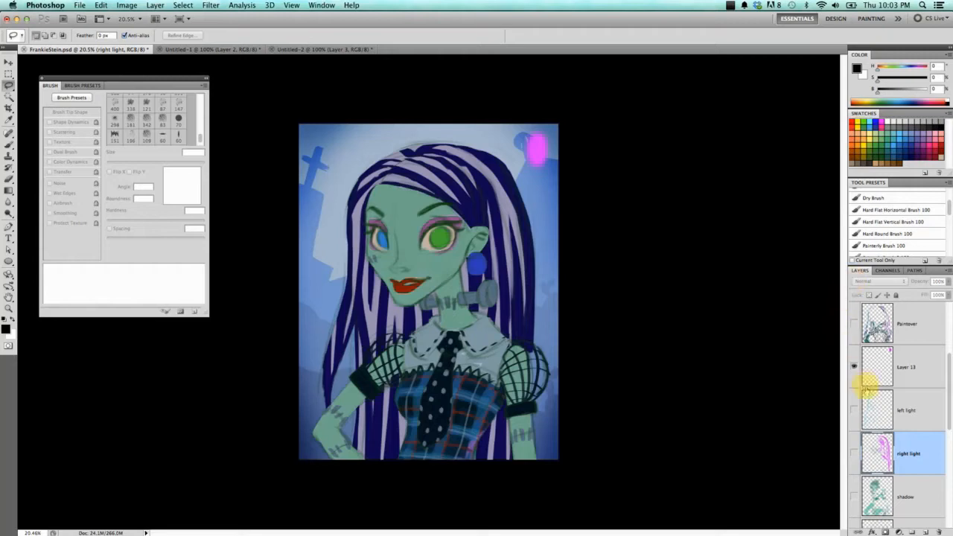
left_click(905, 366)
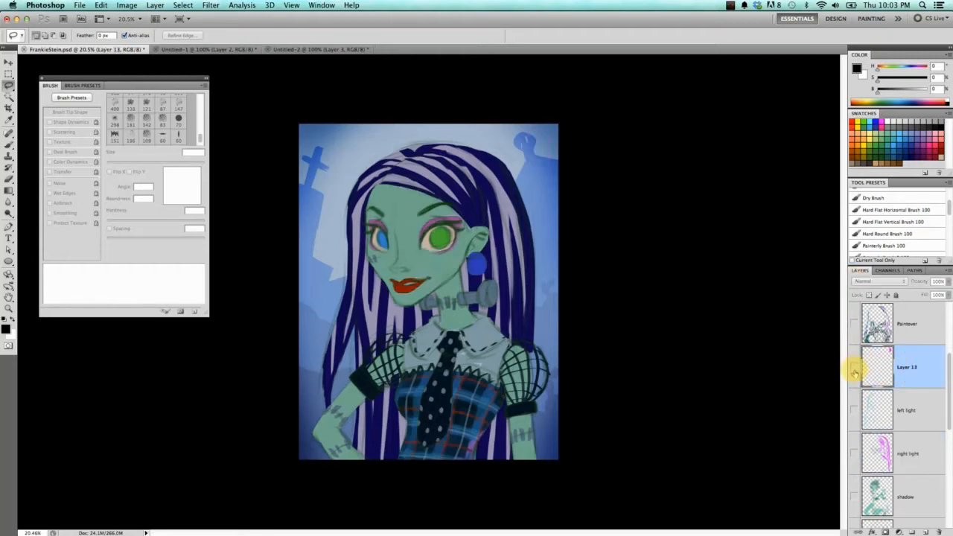
left_click(536, 147)
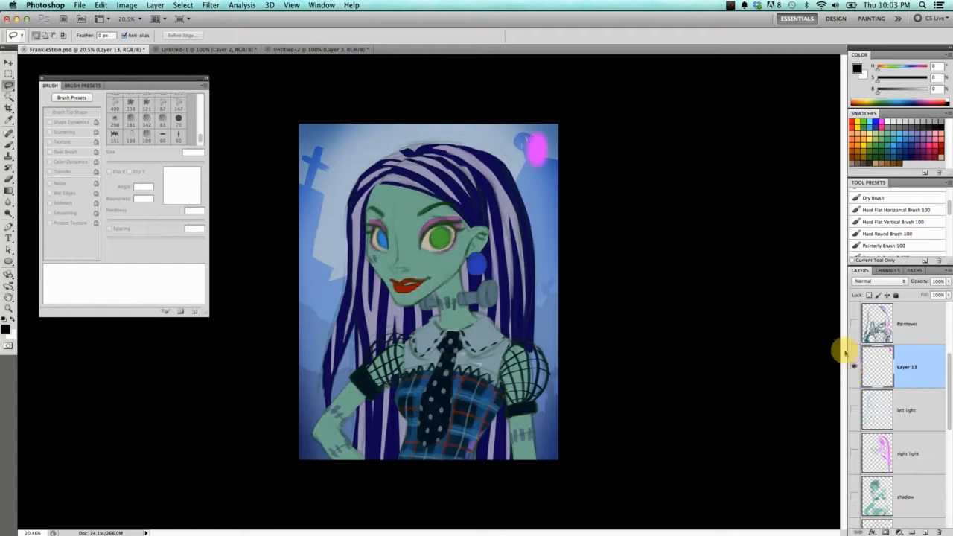
mouse_move(572, 216)
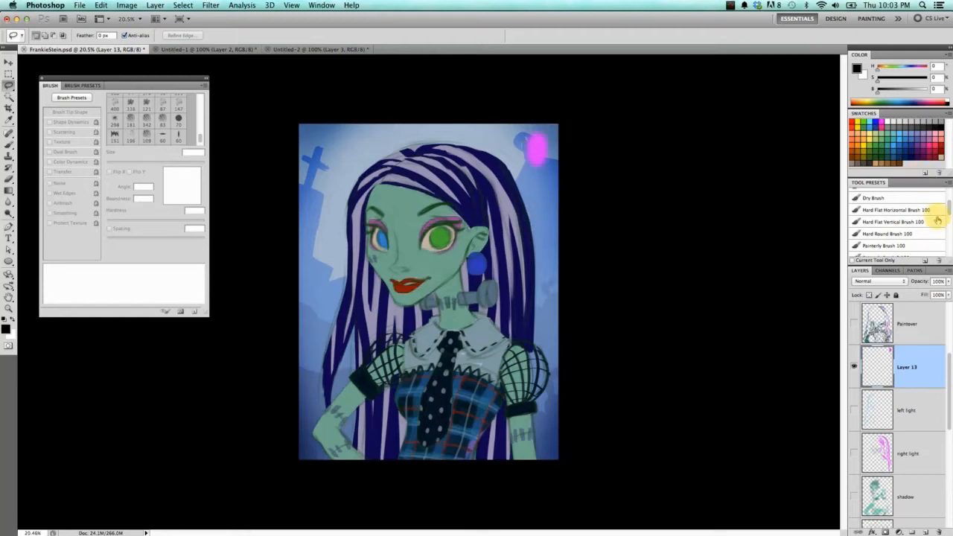
mouse_move(941, 208)
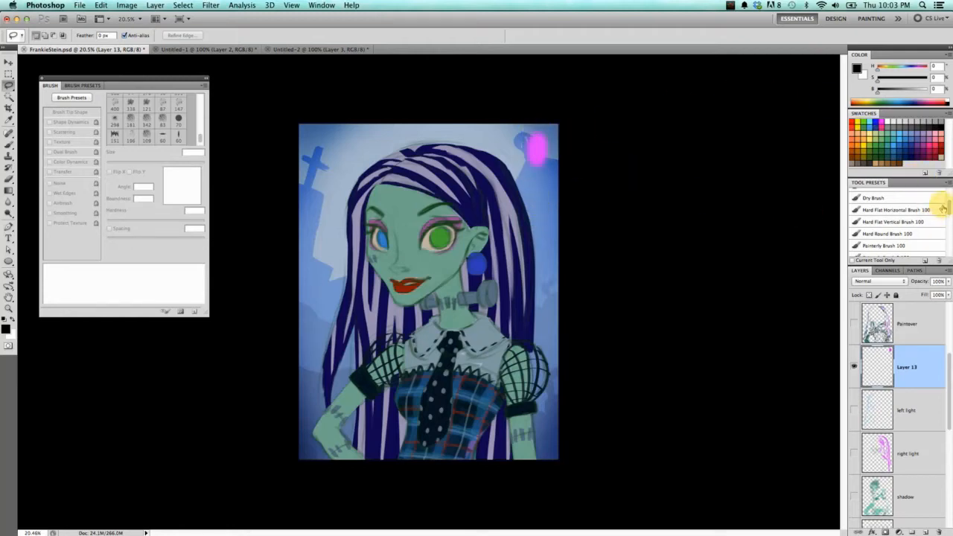
Paint soft round pink streaks down the right hair strands and over the fringe
scroll("down", 3)
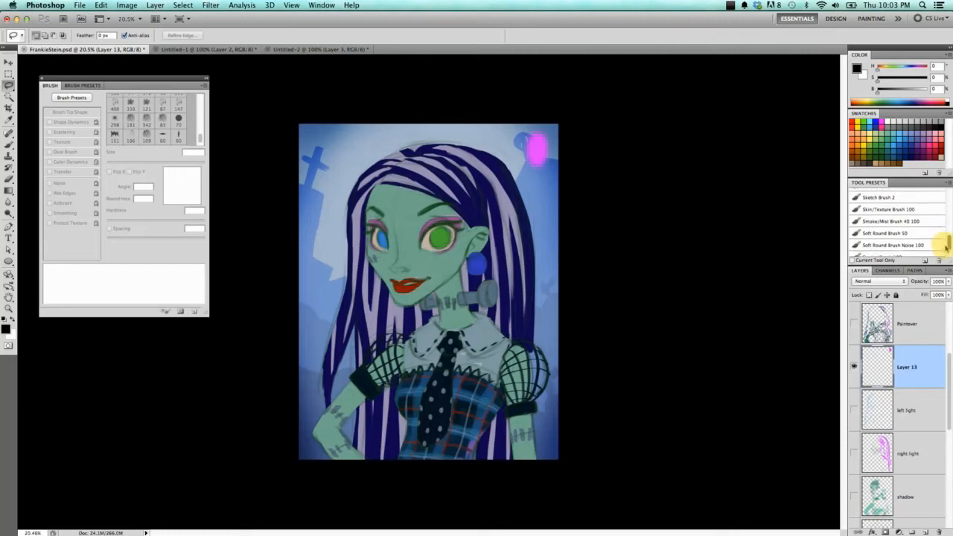
left_click(885, 235)
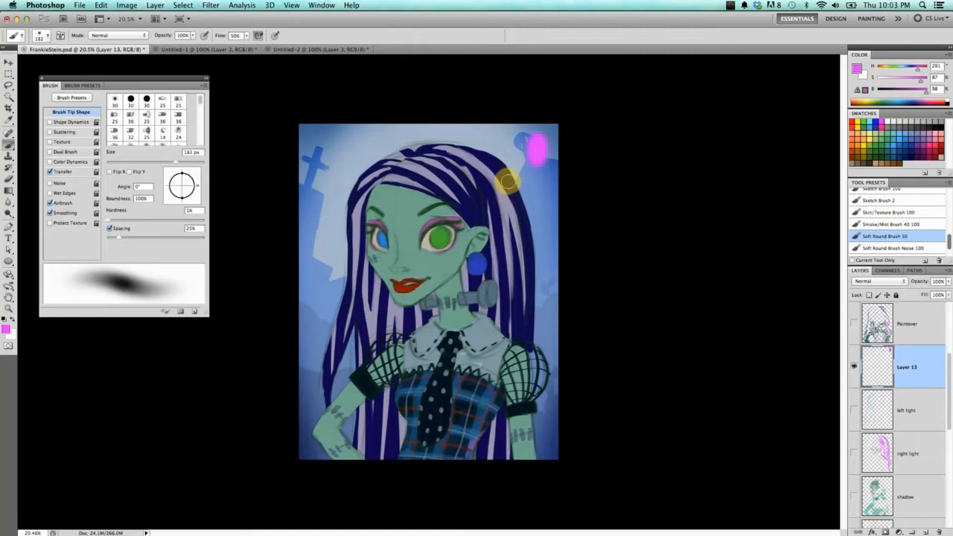
left_click_drag(506, 179, 536, 235)
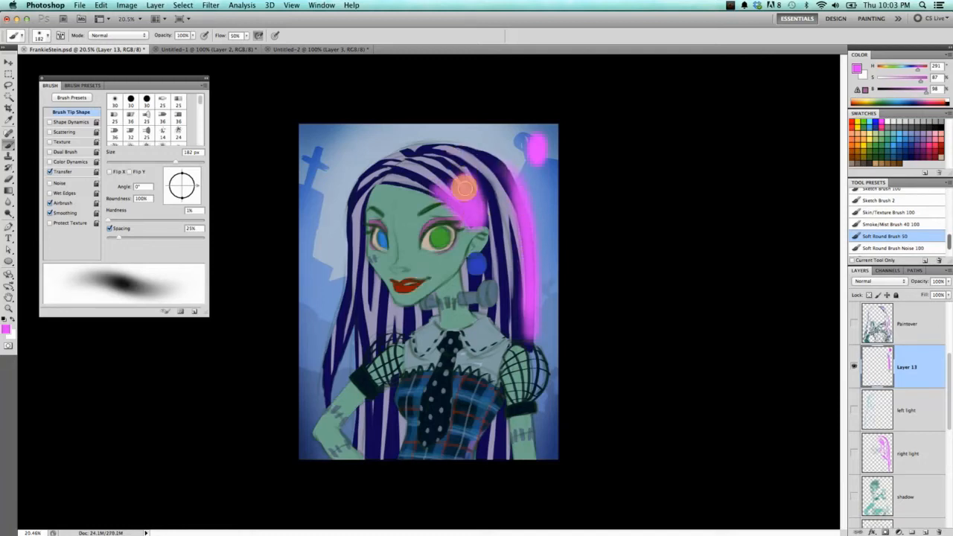
left_click_drag(462, 187, 494, 163)
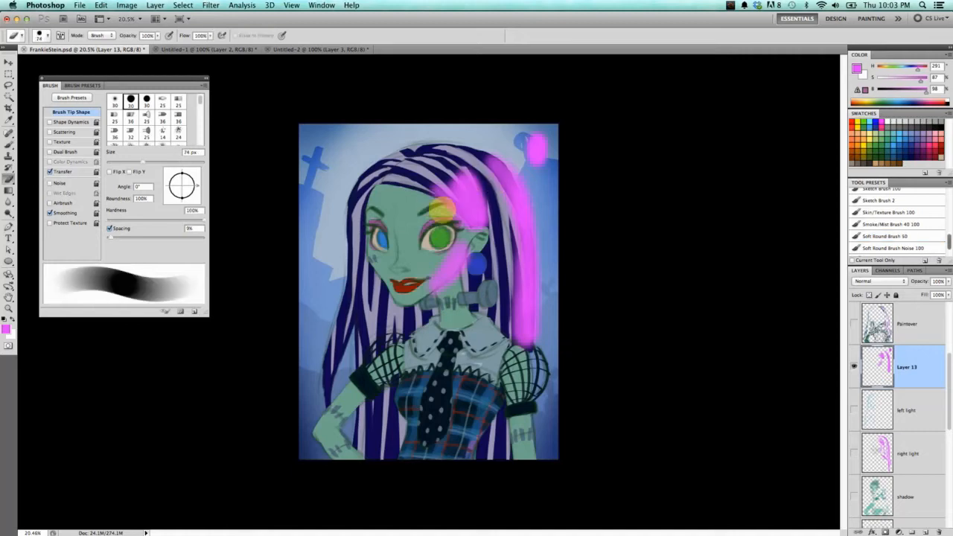
Erase stray pink near the neck and trim the right streak back to the upper hair
left_click_drag(444, 208, 425, 297)
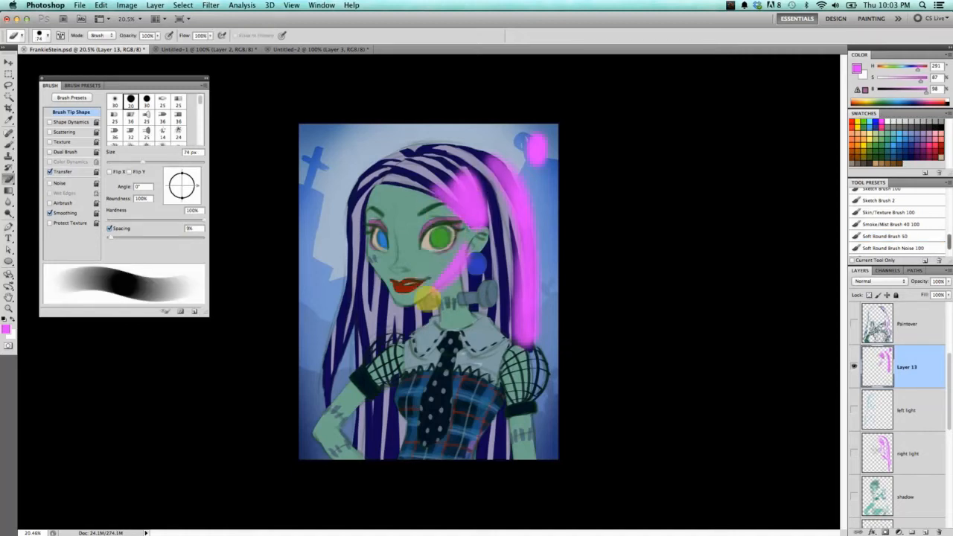
left_click_drag(429, 298, 535, 239)
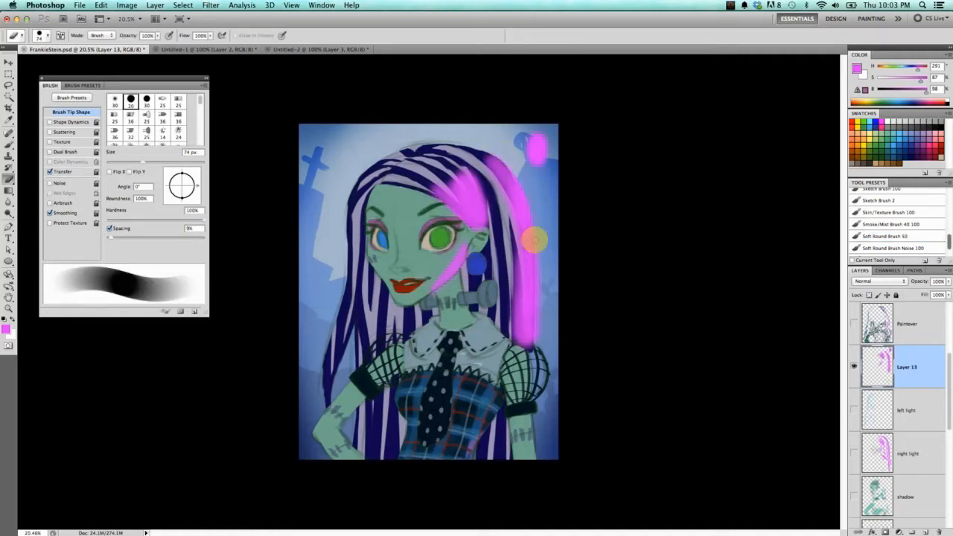
left_click_drag(536, 240, 506, 308)
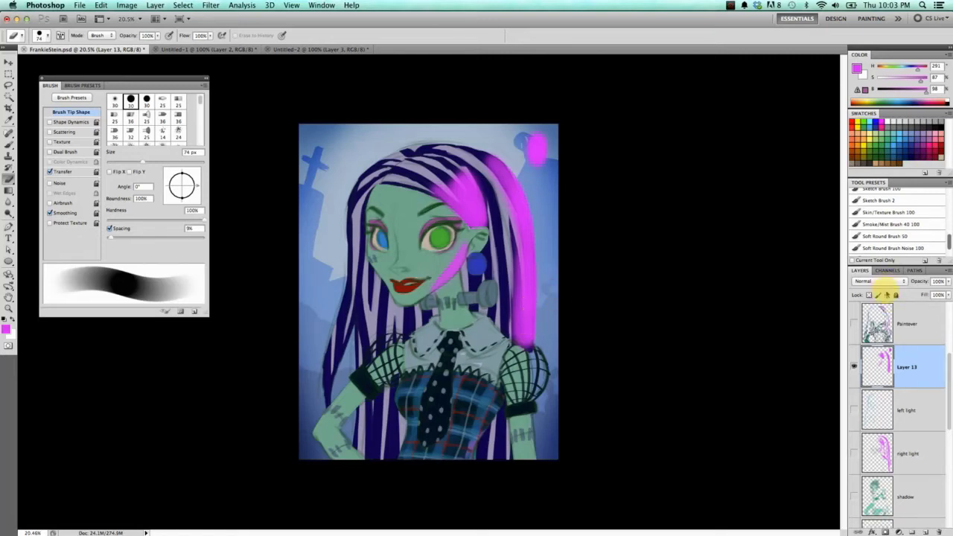
left_click(878, 280)
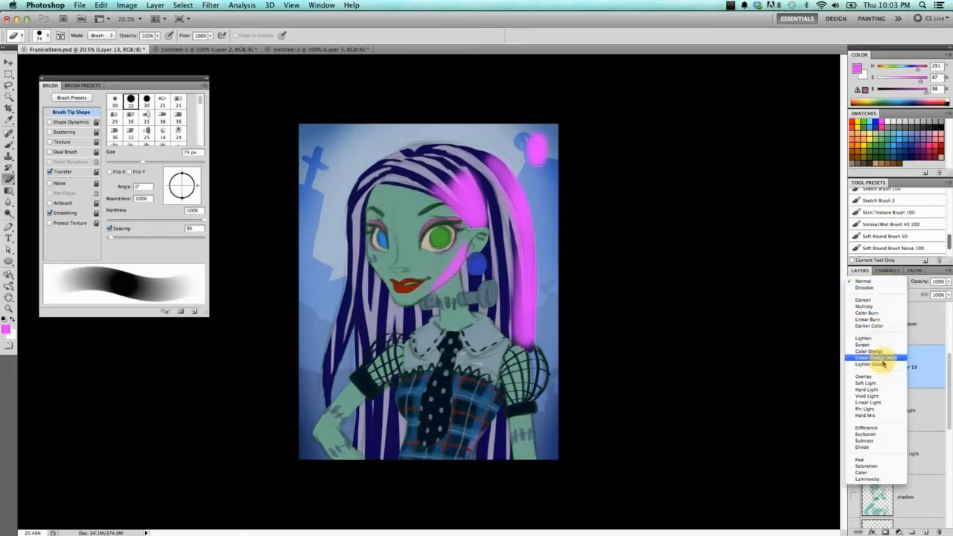
left_click(869, 352)
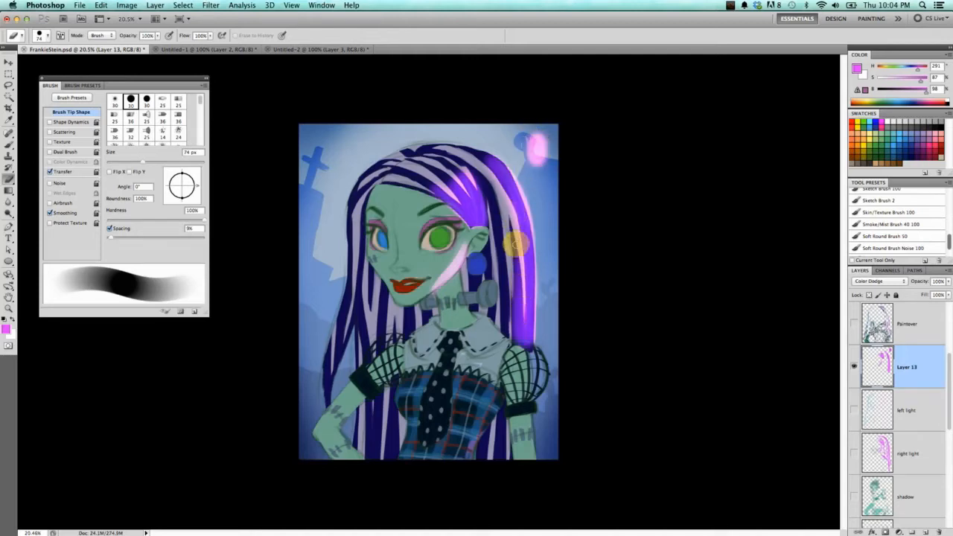
left_click_drag(514, 241, 524, 313)
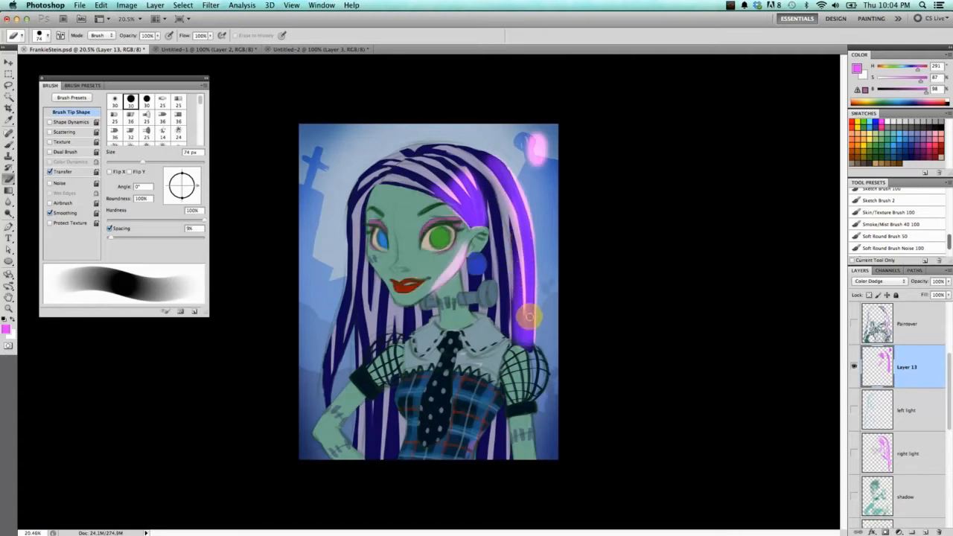
mouse_move(524, 248)
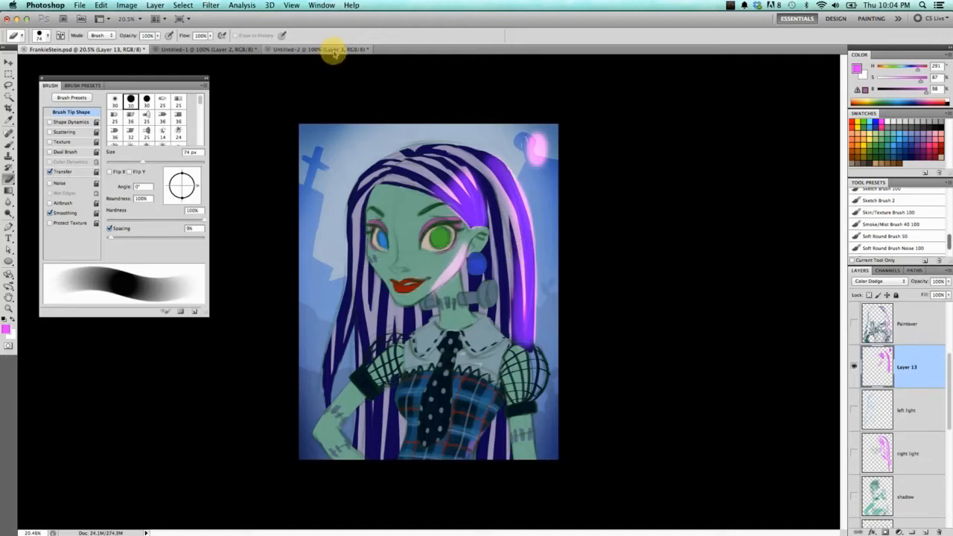
On the blend-mode chart, sketch white marks around the red dot and navy square with a hard brush
left_click(320, 49)
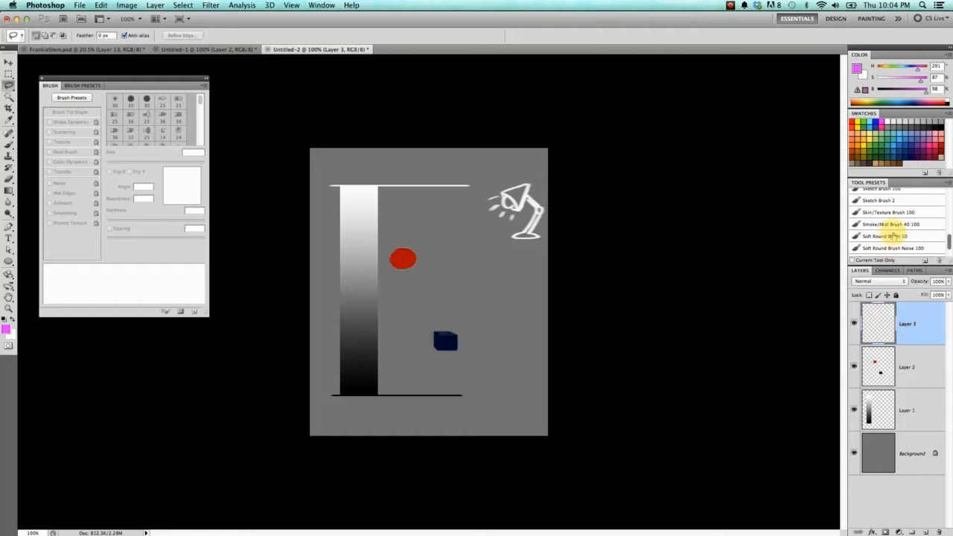
left_click(378, 271)
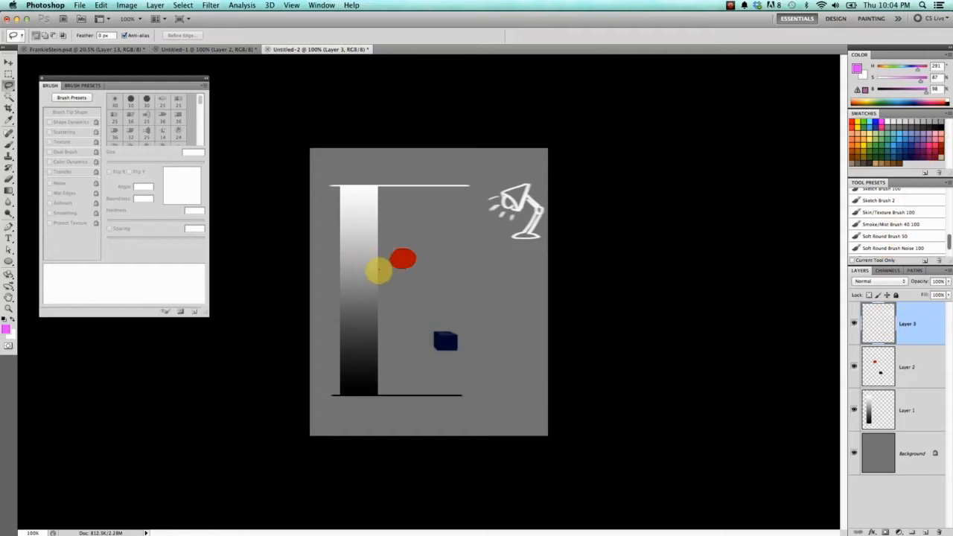
left_click_drag(378, 271, 363, 305)
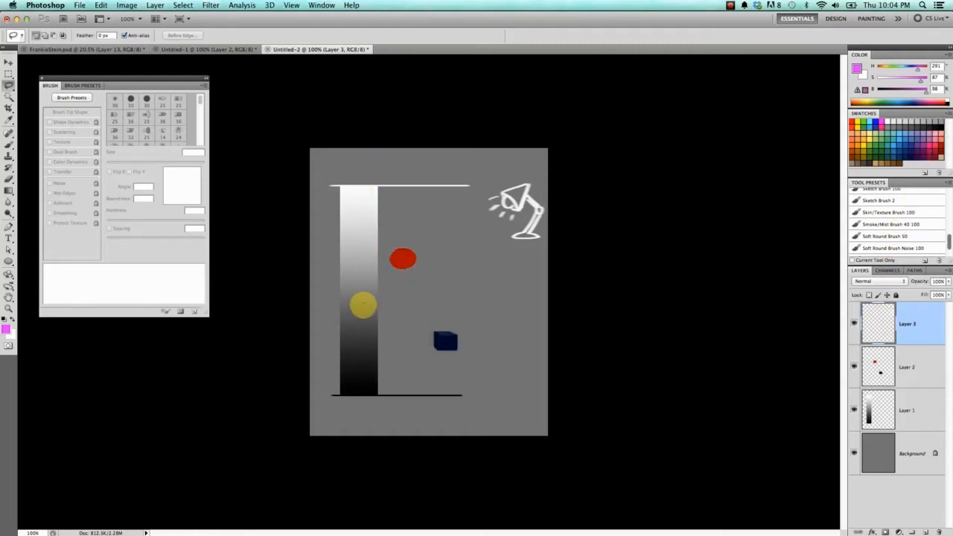
left_click_drag(363, 305, 363, 173)
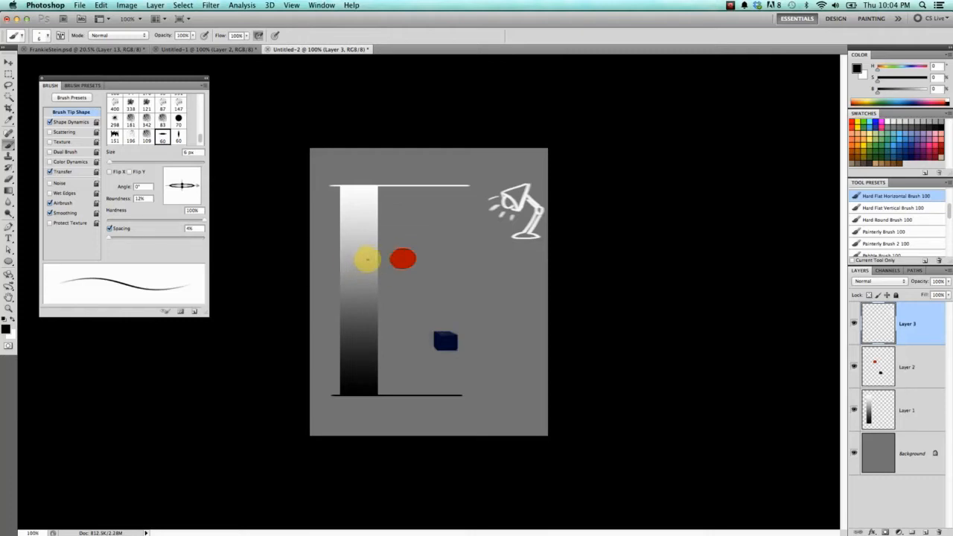
left_click_drag(369, 259, 445, 341)
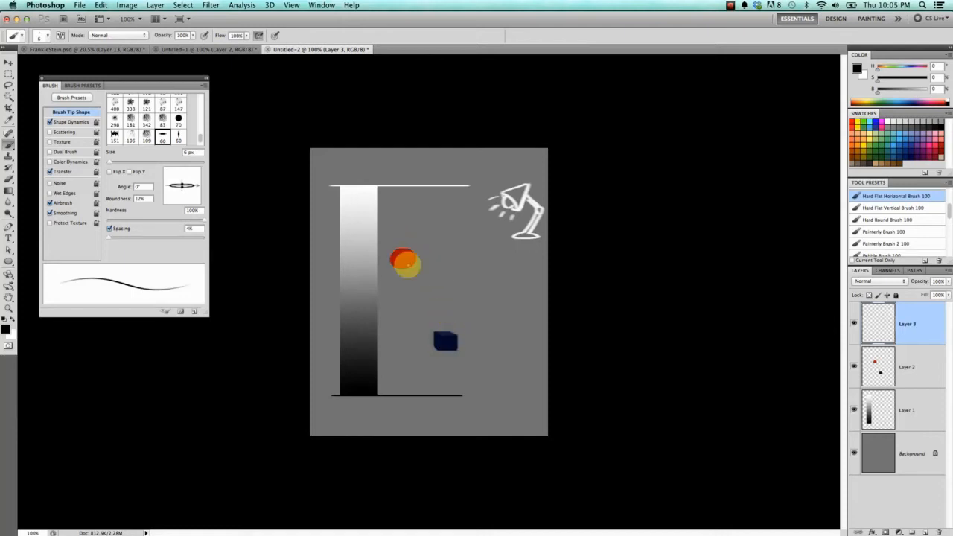
left_click(405, 261)
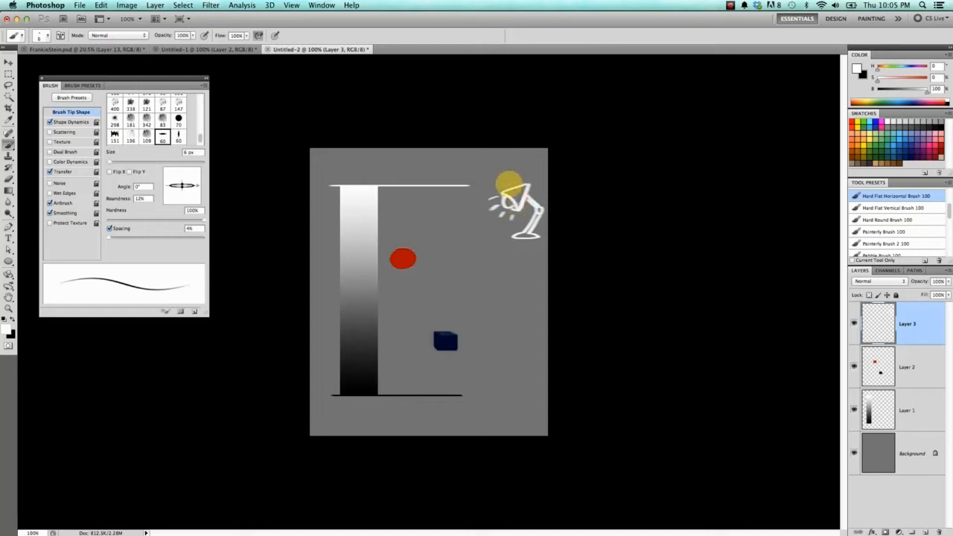
left_click_drag(508, 181, 465, 217)
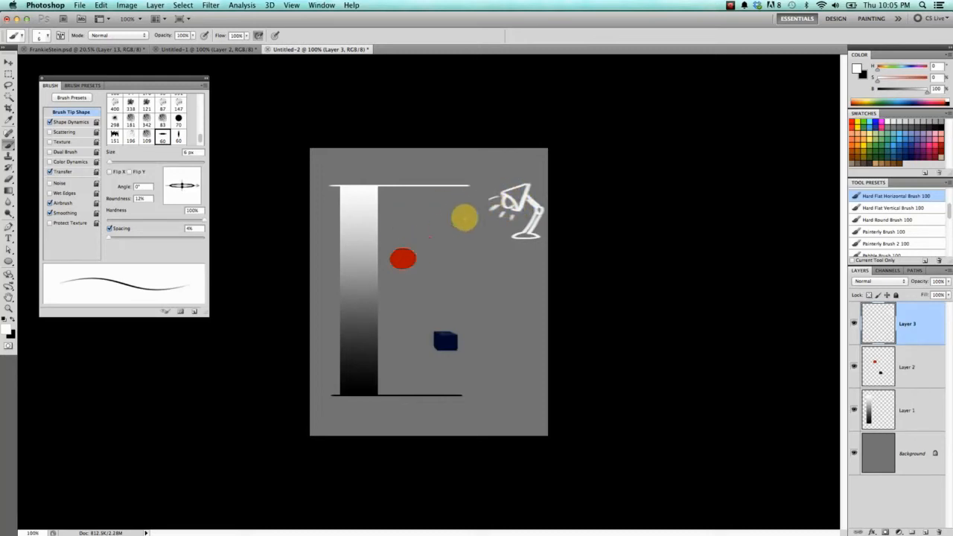
left_click_drag(465, 218, 454, 340)
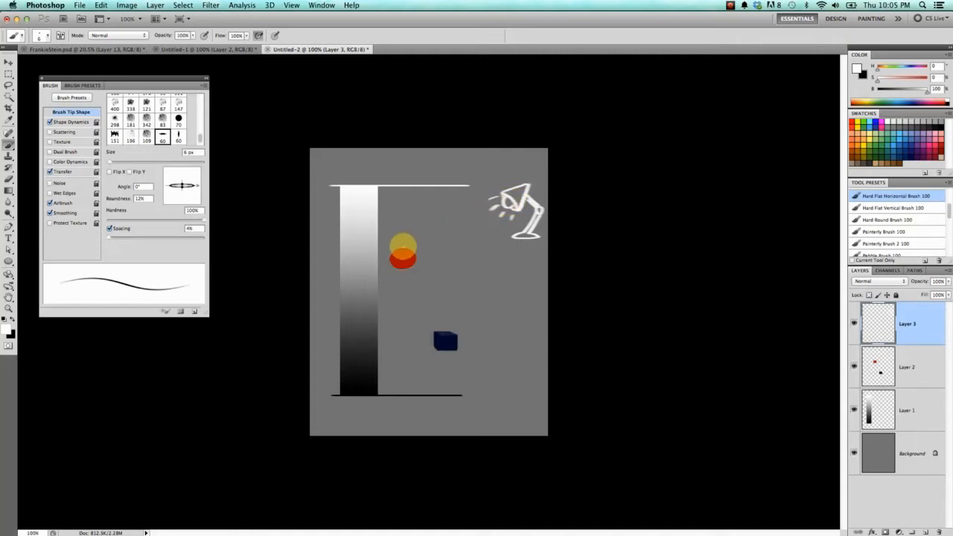
Draw arrows rising from the red dot and the navy square to the top light line, then return to Frankie
left_click_drag(402, 253, 402, 206)
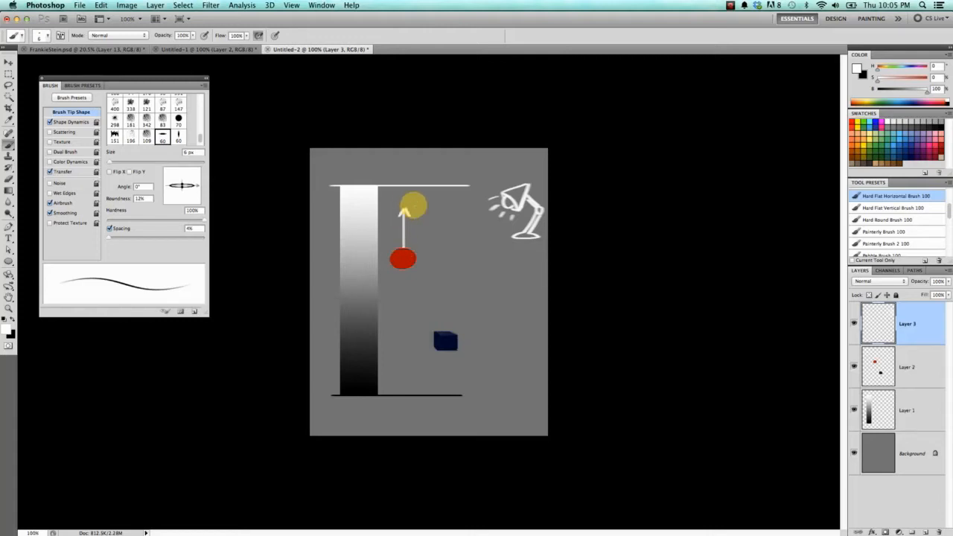
left_click_drag(414, 206, 420, 215)
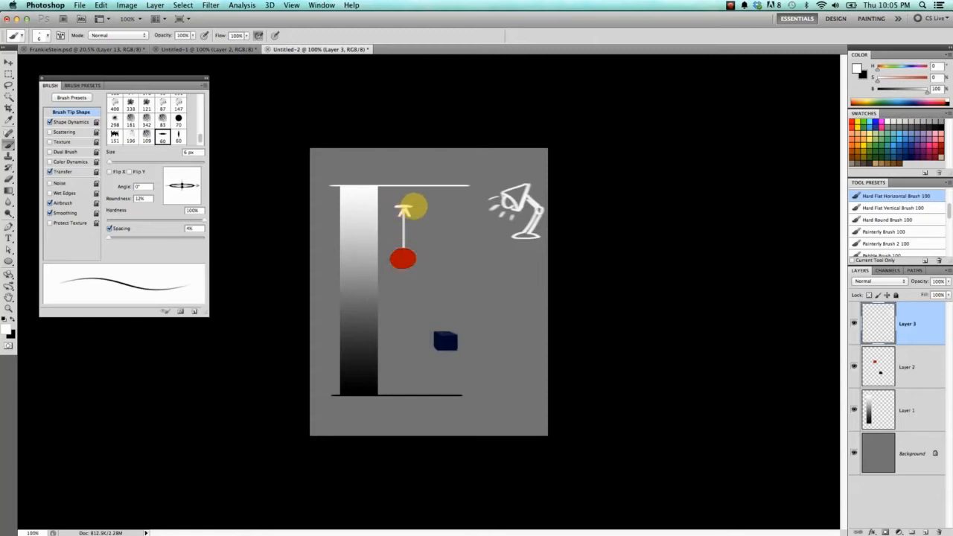
left_click_drag(414, 207, 399, 195)
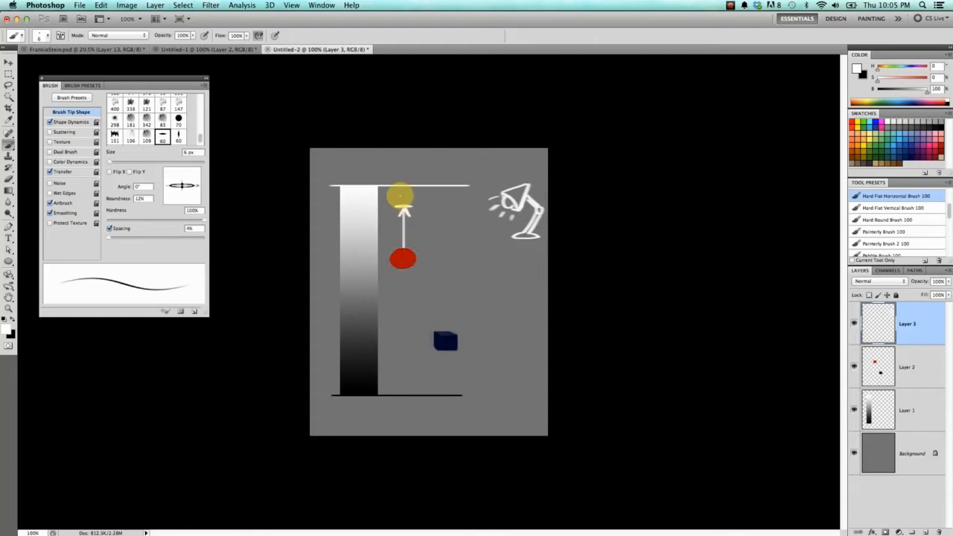
left_click_drag(400, 195, 423, 176)
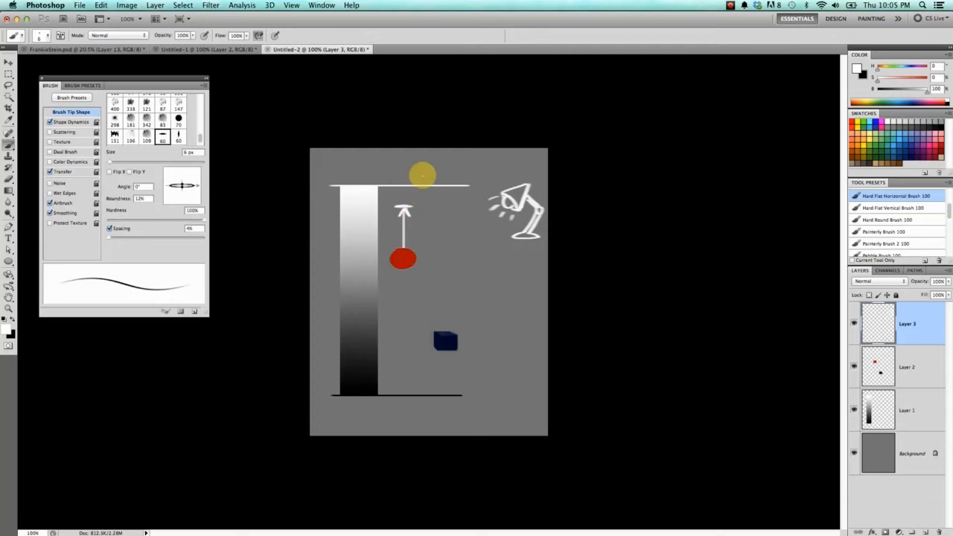
left_click_drag(423, 176, 446, 369)
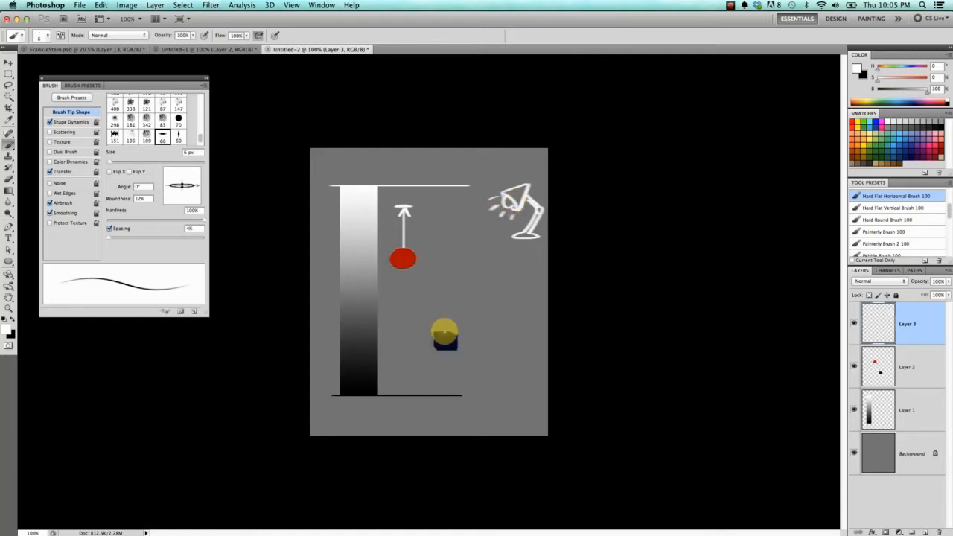
left_click_drag(445, 331, 446, 216)
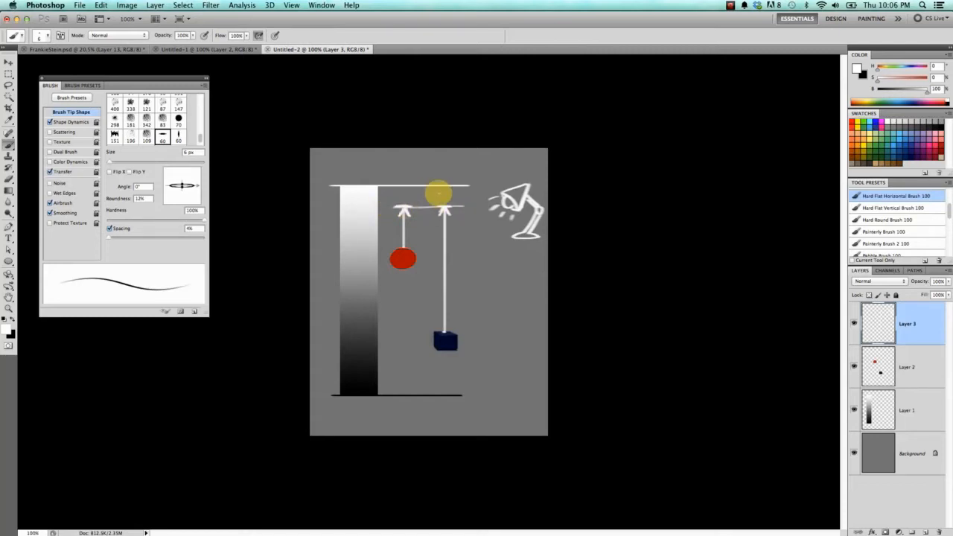
left_click(89, 49)
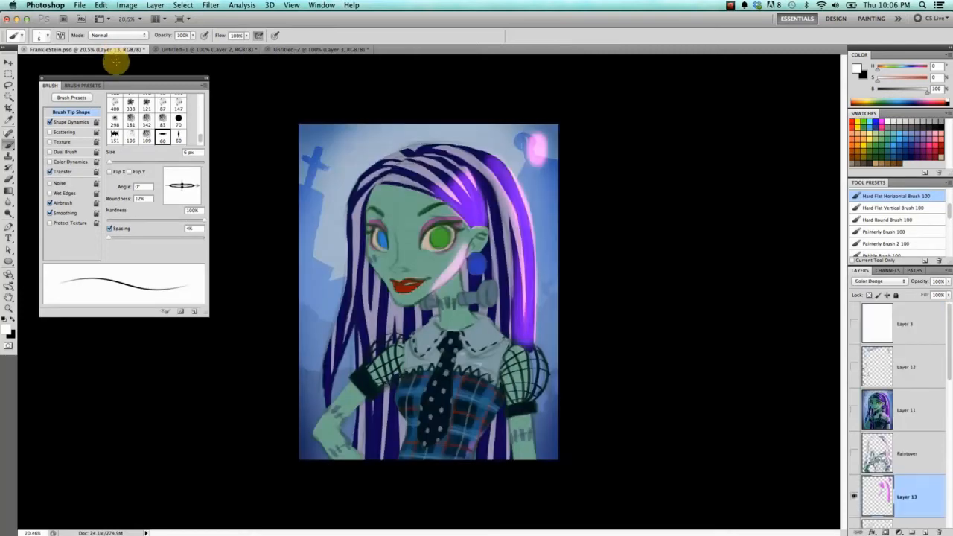
Colorize the hair strokes a vivid magenta via Hue/Saturation, then bring up the chart document
left_click(878, 280)
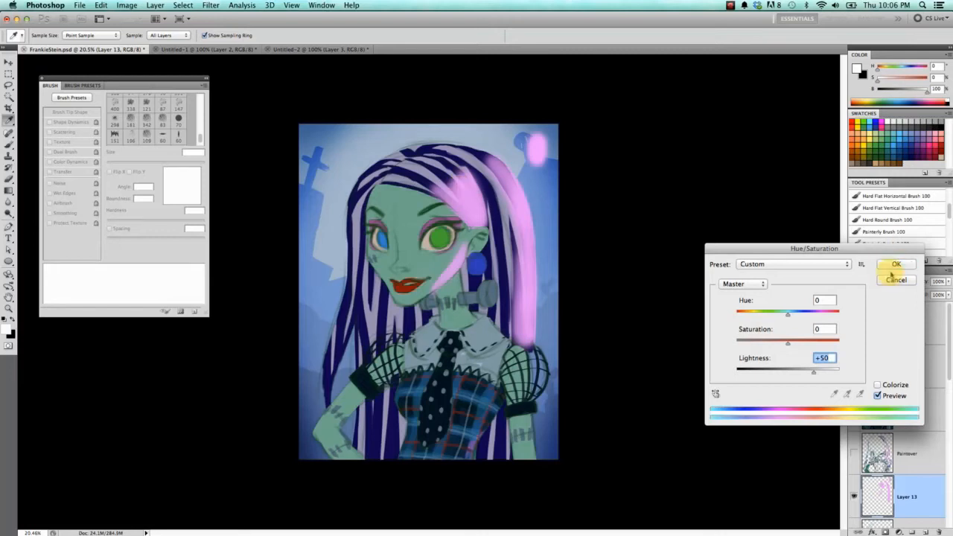
left_click(897, 265)
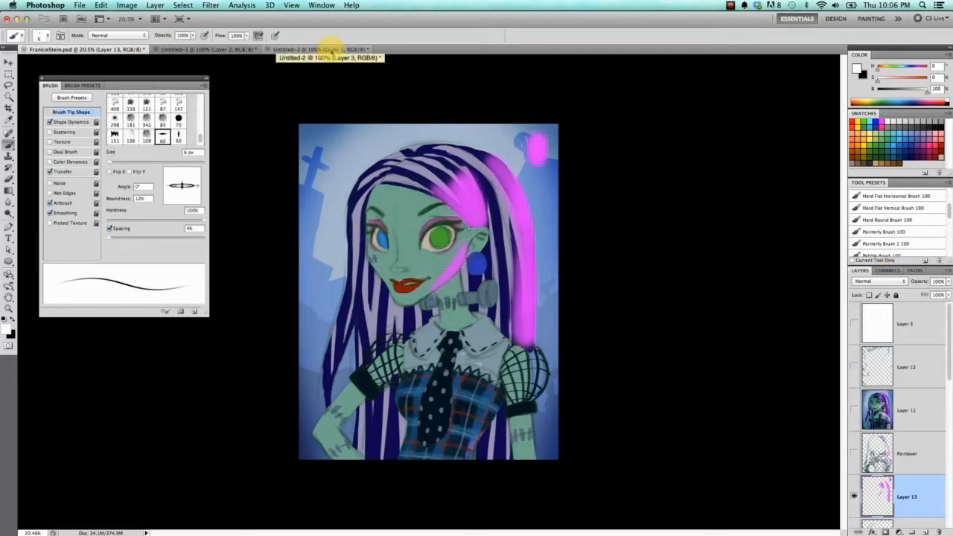
left_click(320, 49)
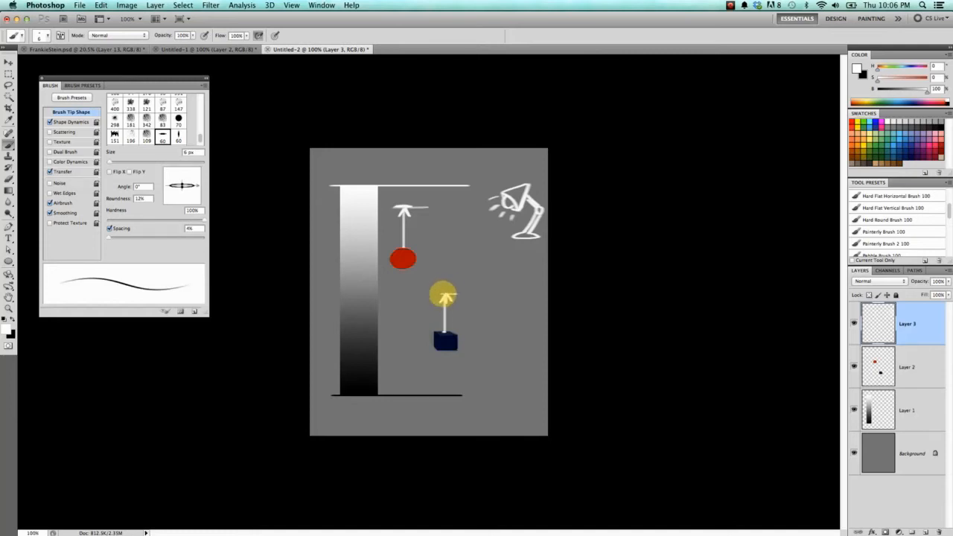
Gesture over the chart arrows and switch back to the Frankie Stein illustration
left_click_drag(443, 295, 405, 223)
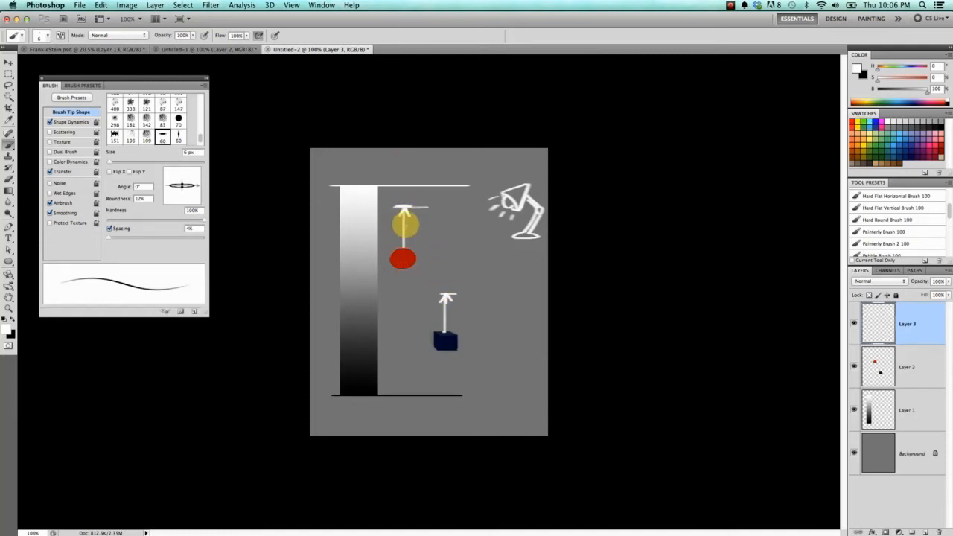
left_click_drag(405, 226, 447, 335)
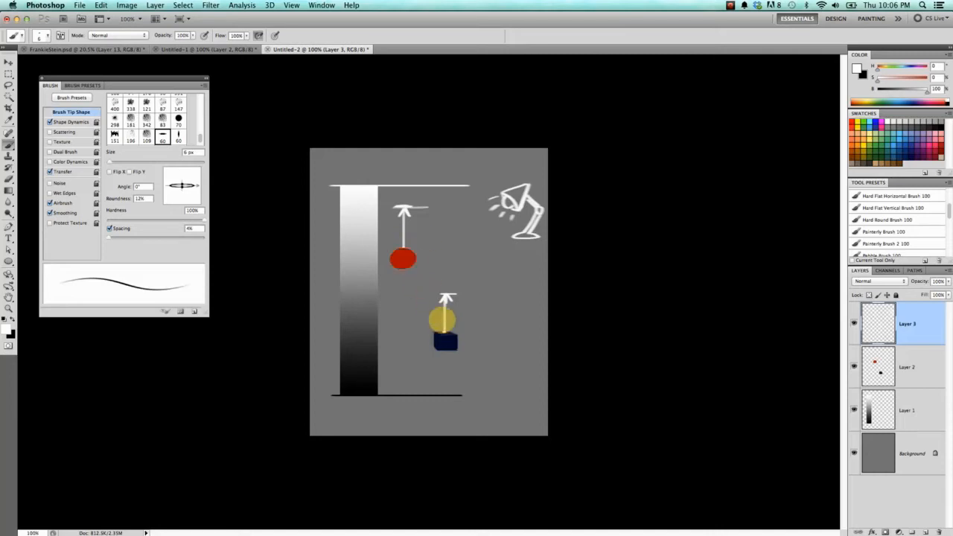
left_click(52, 47)
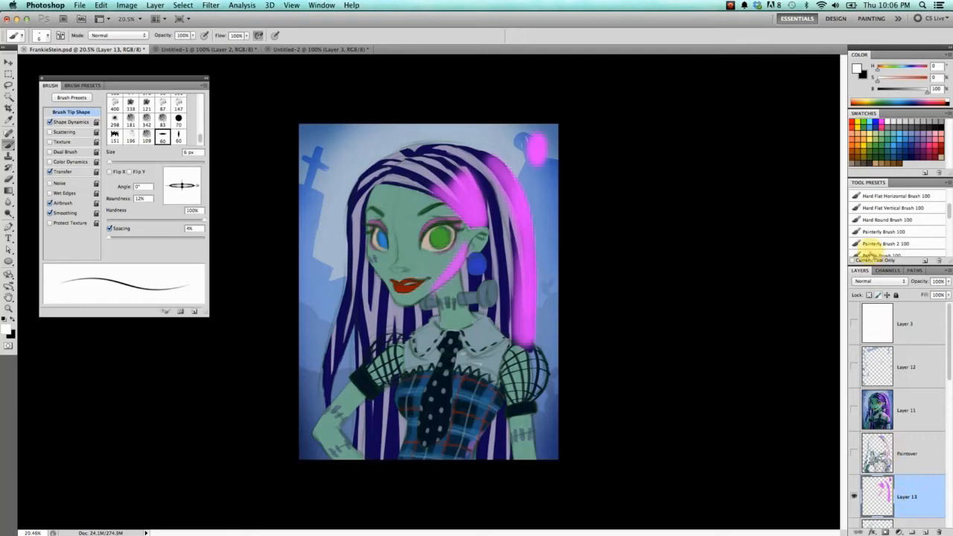
Set the magenta highlight layer to Color Dodge, review the mode list, then switch to the blank document
left_click(879, 281)
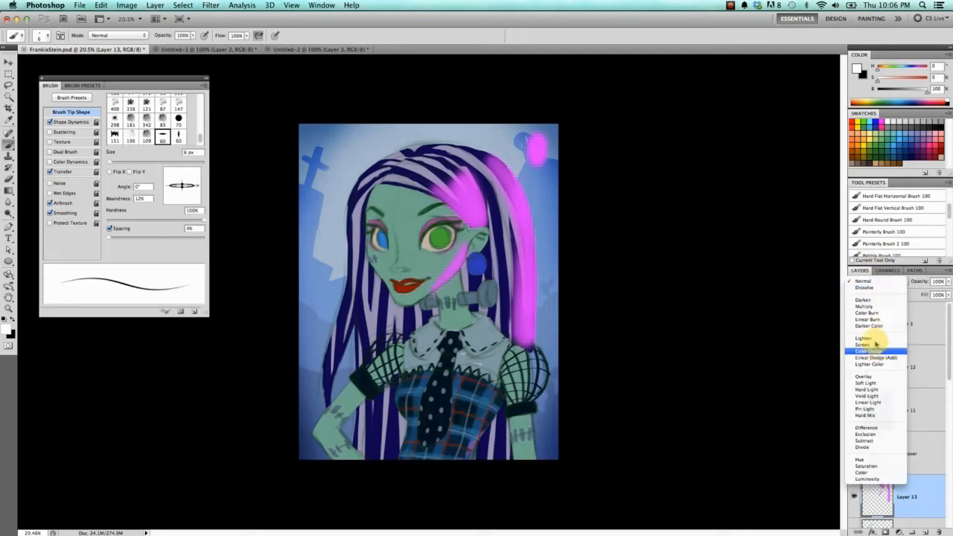
left_click(876, 357)
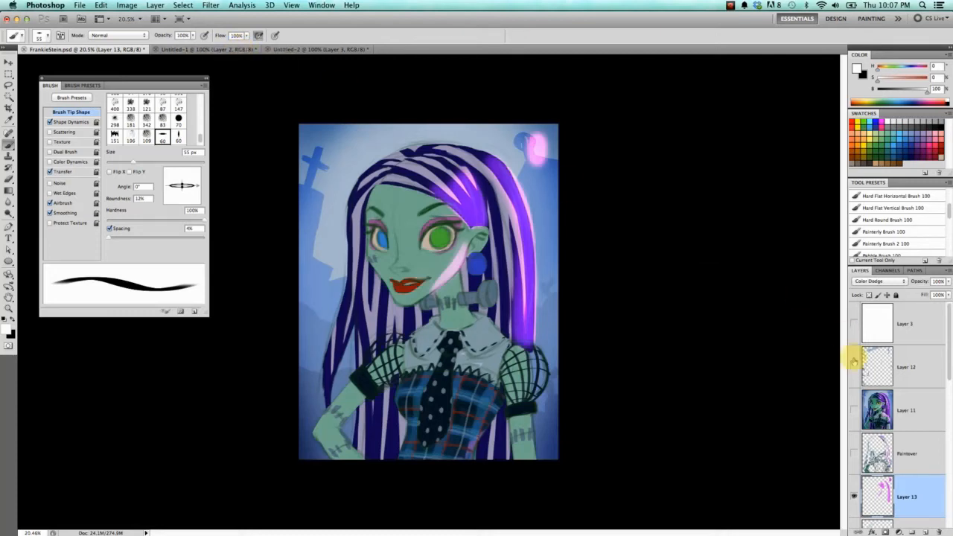
left_click(879, 282)
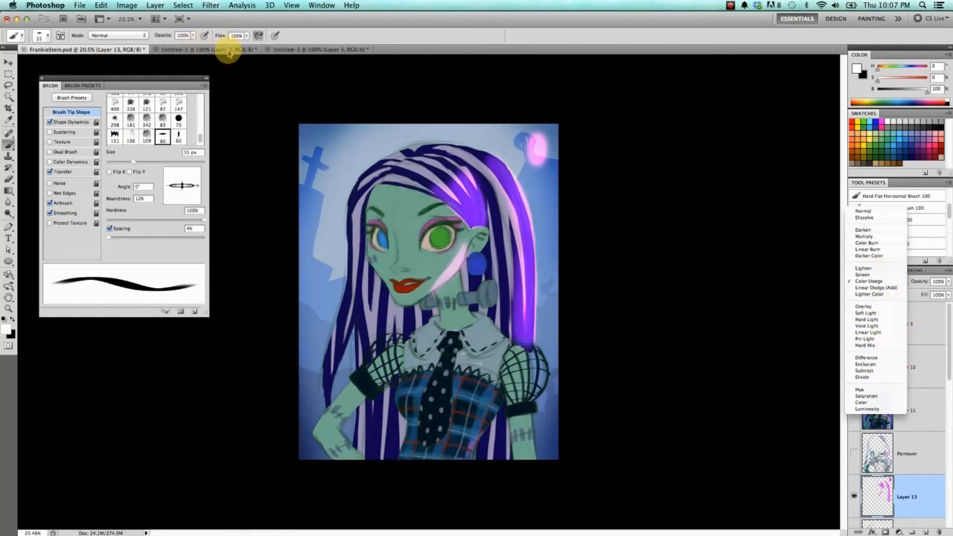
left_click(201, 49)
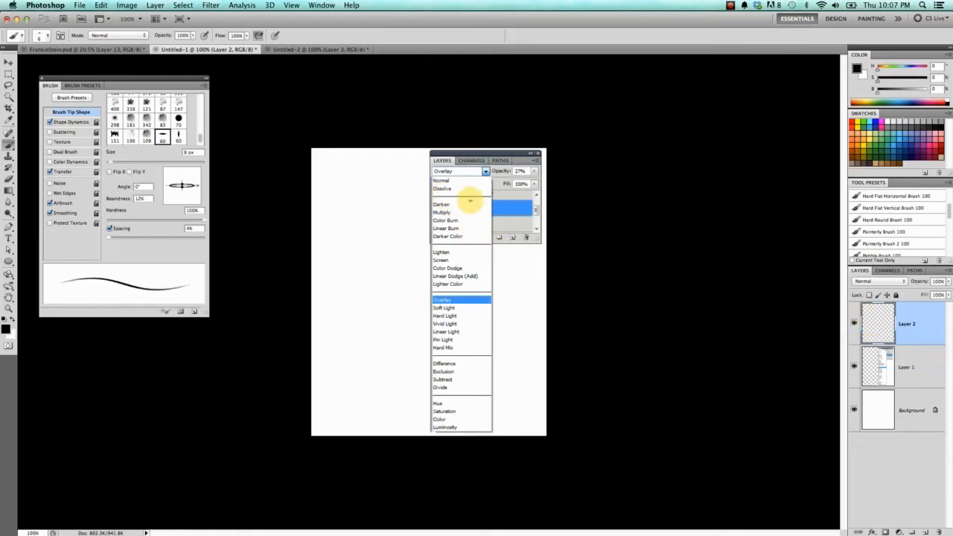
mouse_move(495, 305)
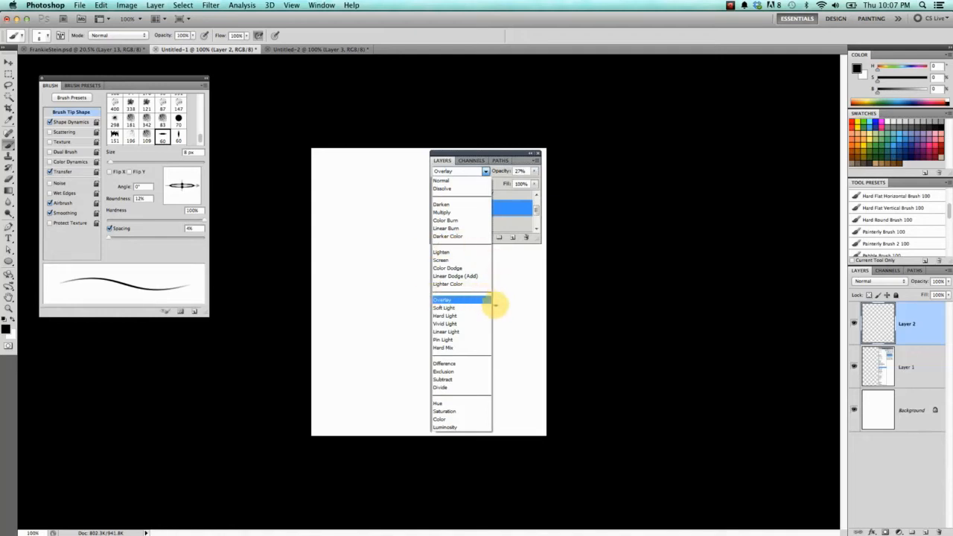
mouse_move(483, 349)
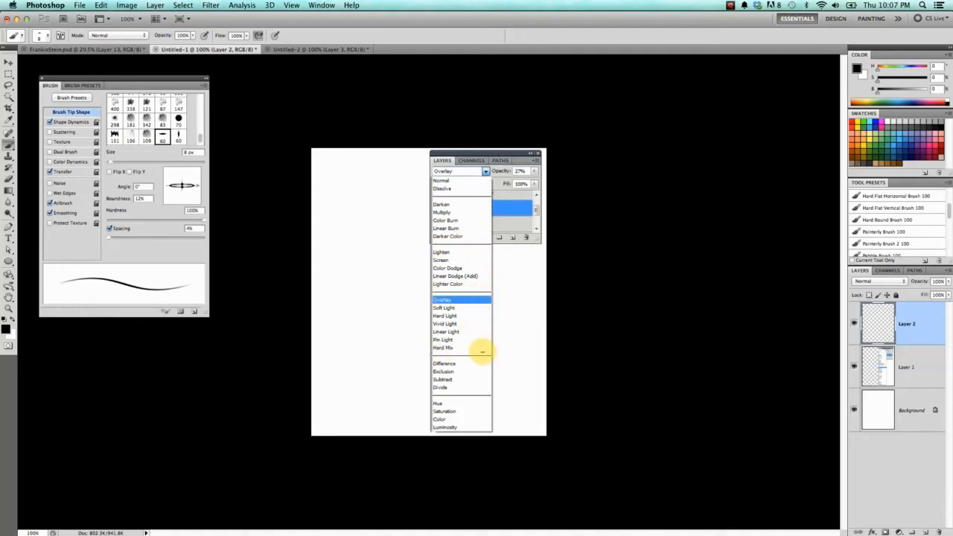
mouse_move(476, 358)
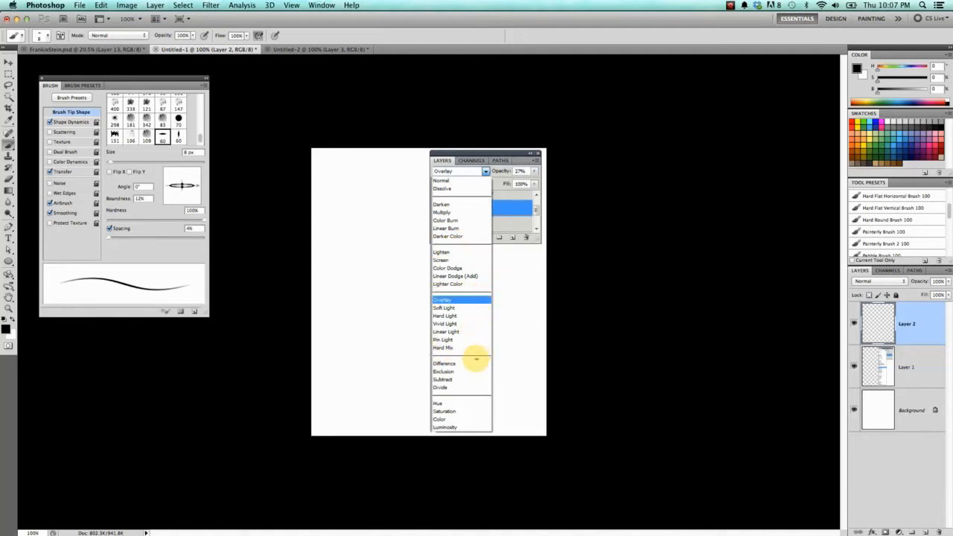
mouse_move(475, 315)
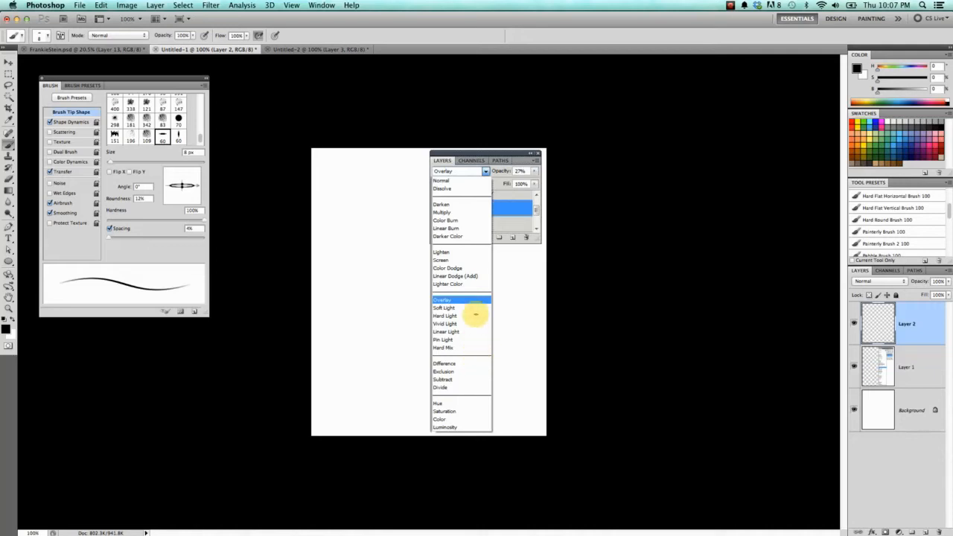
mouse_move(425, 197)
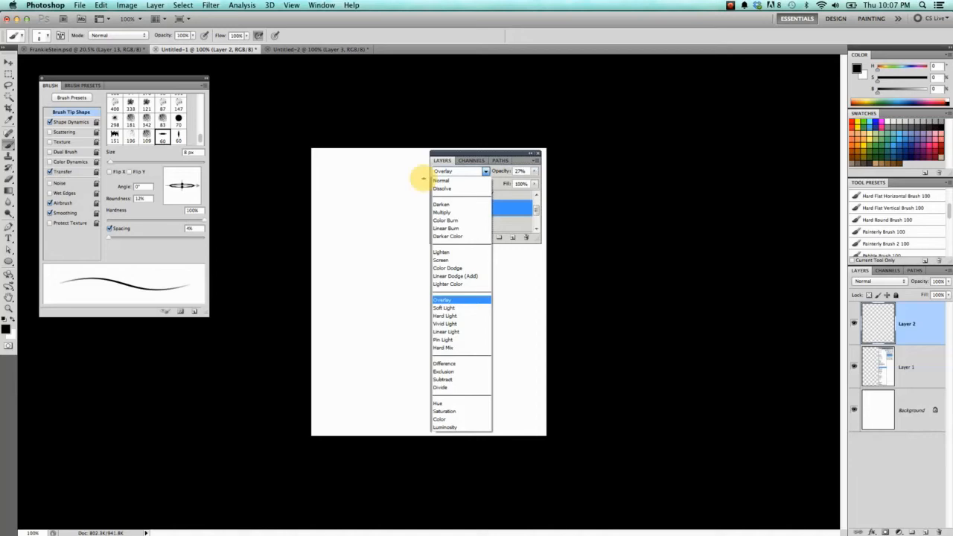
mouse_move(435, 146)
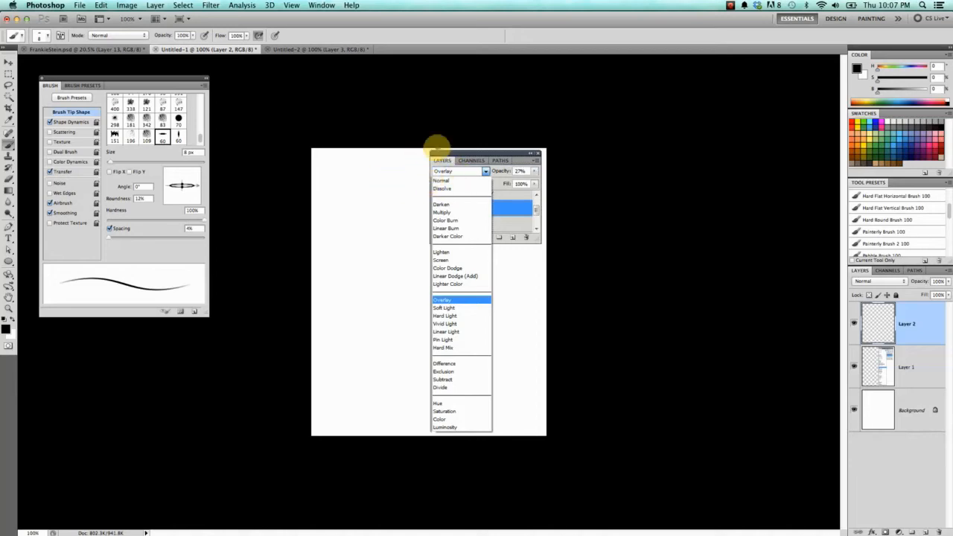
mouse_move(419, 186)
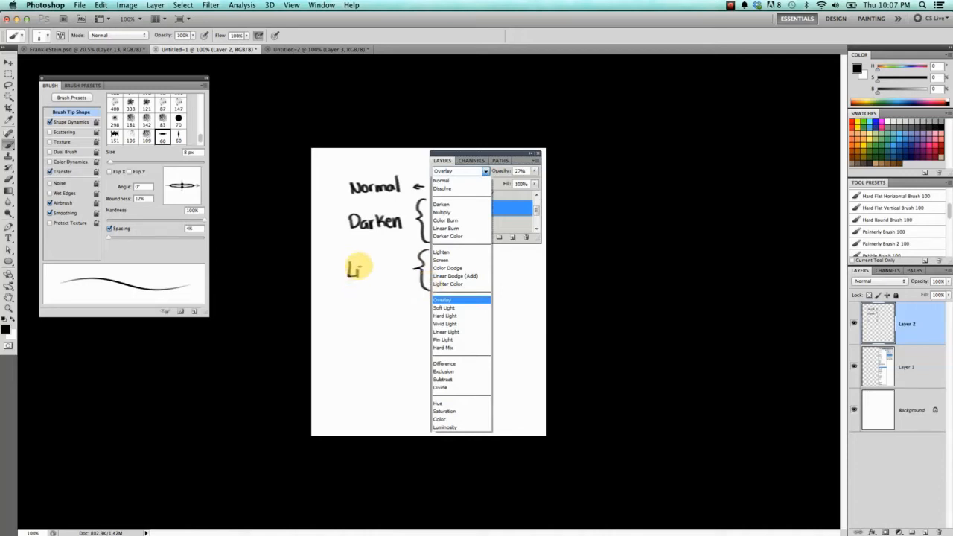
Handwrite the Lighten label beside the lightening blend modes
left_click_drag(345, 268, 402, 270)
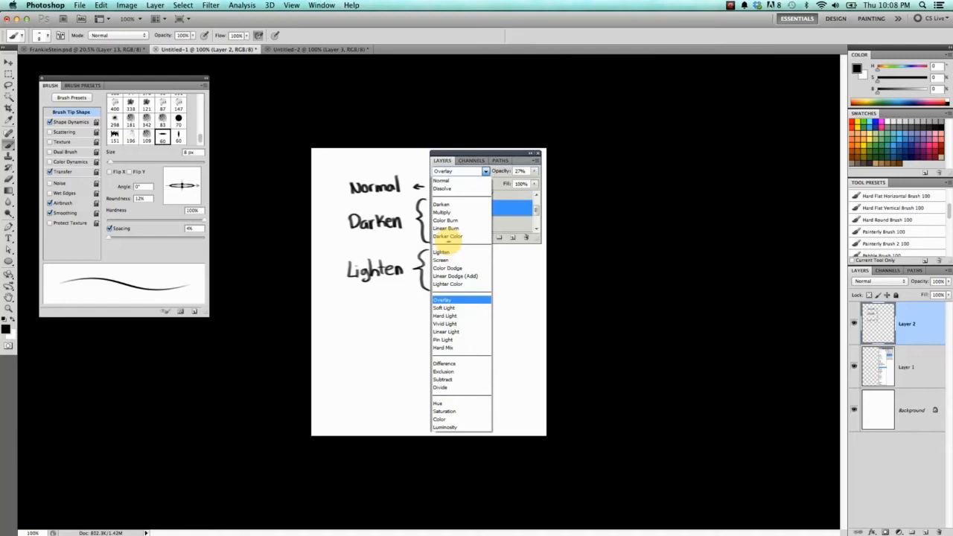
mouse_move(423, 341)
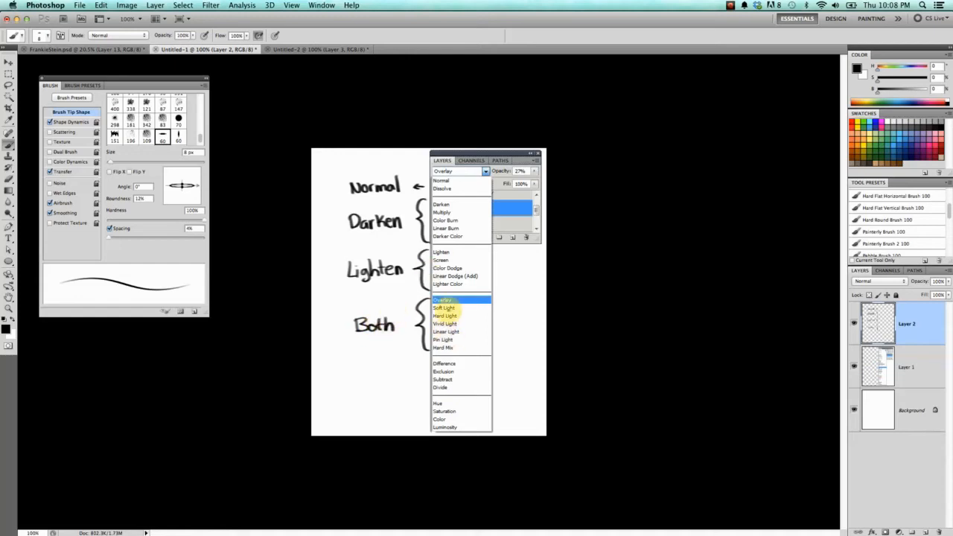
mouse_move(441, 384)
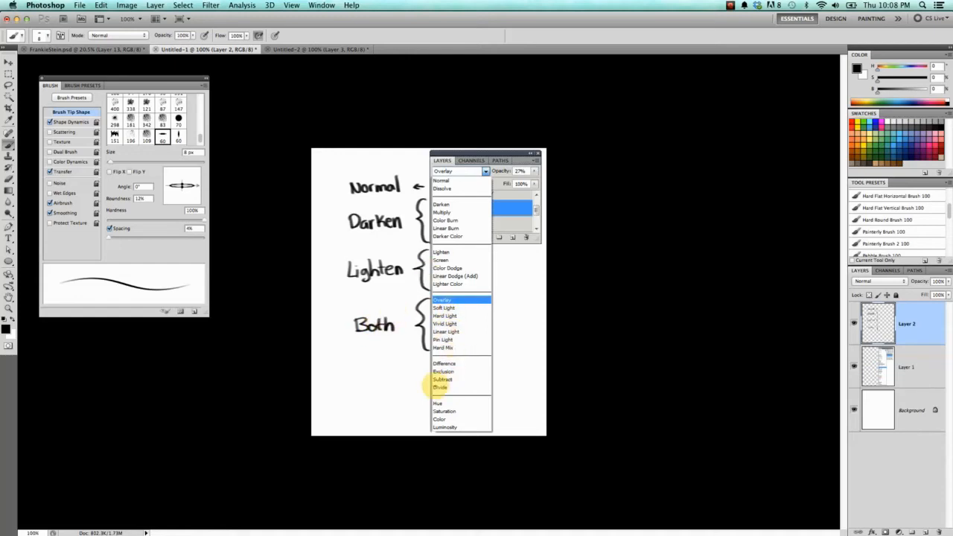
mouse_move(405, 334)
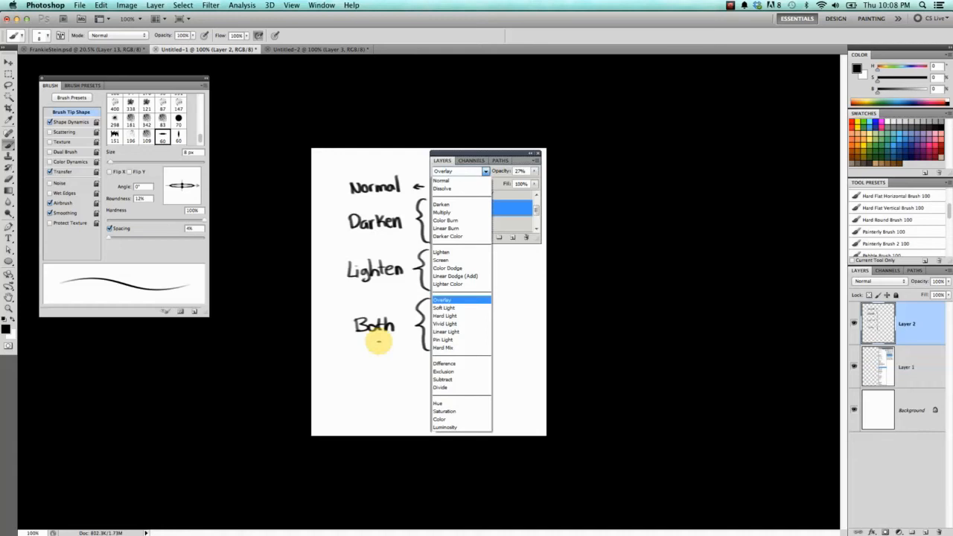
mouse_move(438, 390)
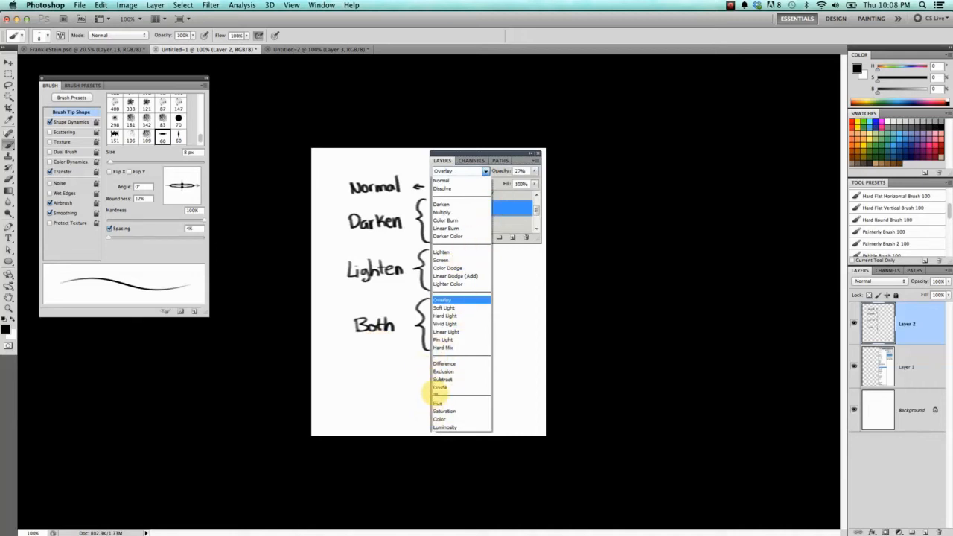
mouse_move(443, 372)
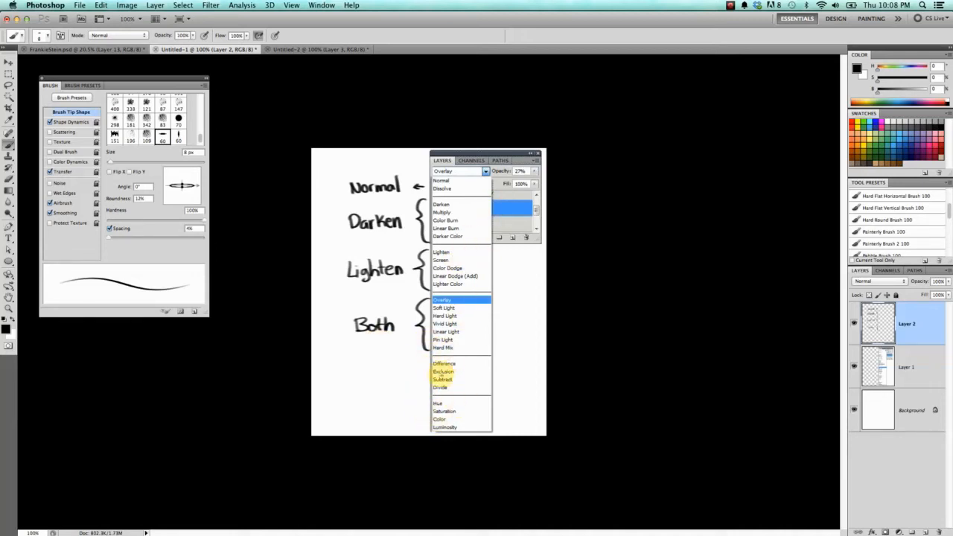
mouse_move(443, 364)
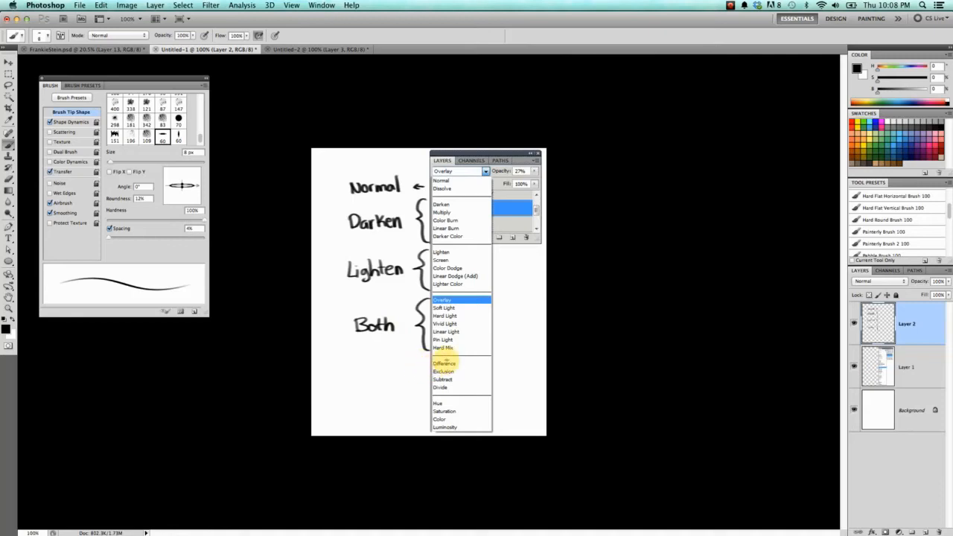
mouse_move(445, 259)
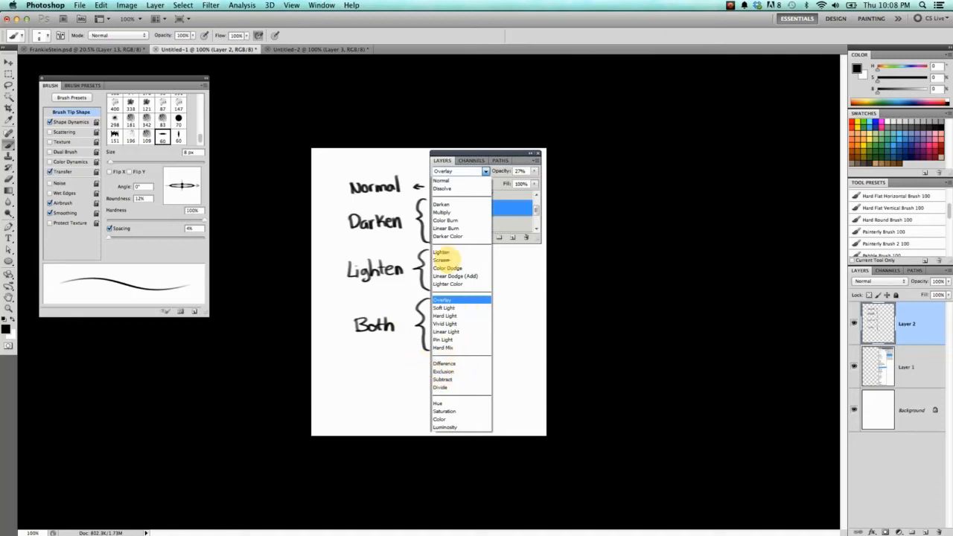
mouse_move(491, 162)
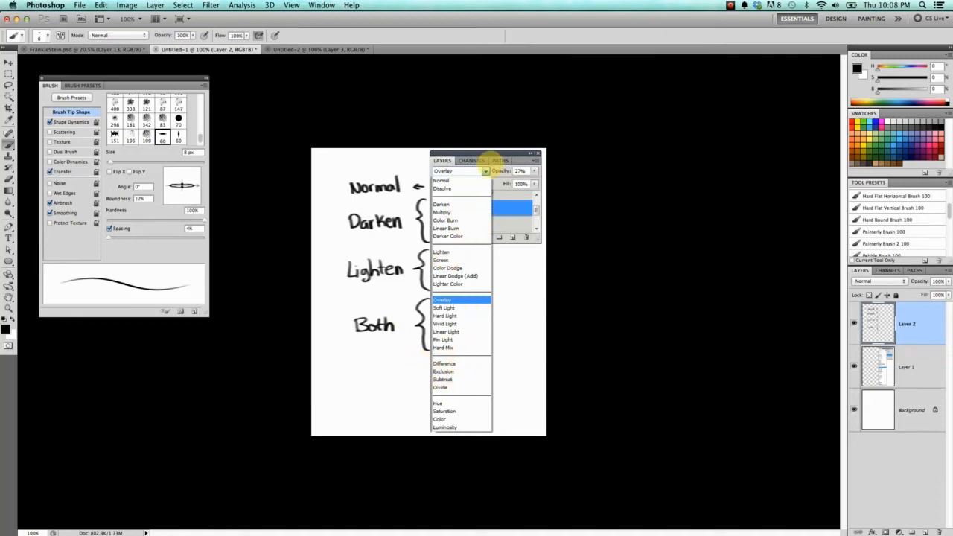
mouse_move(920, 208)
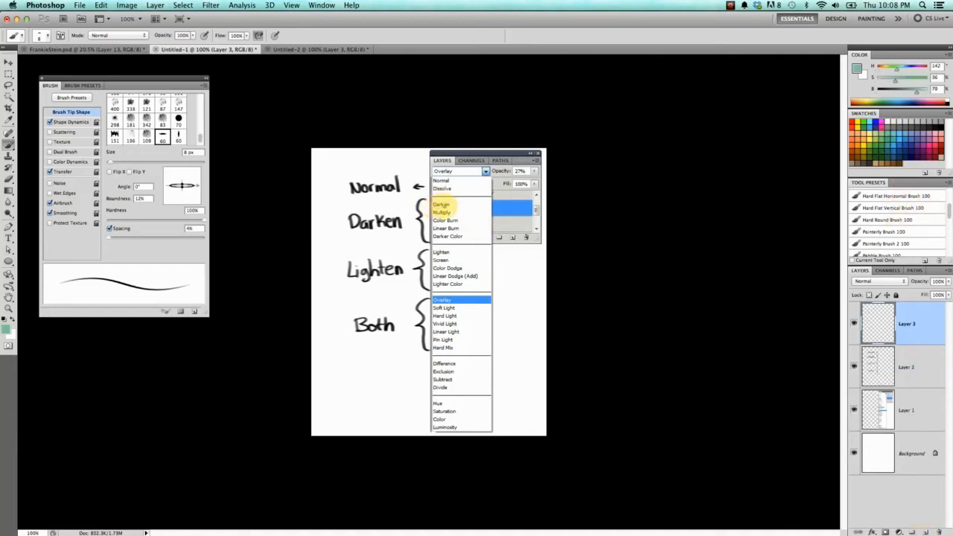
mouse_move(444, 211)
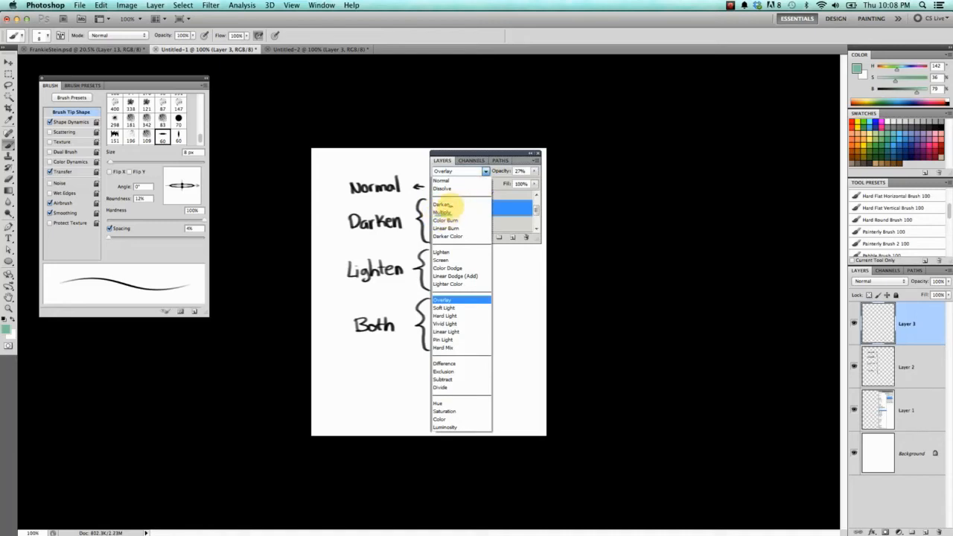
mouse_move(444, 256)
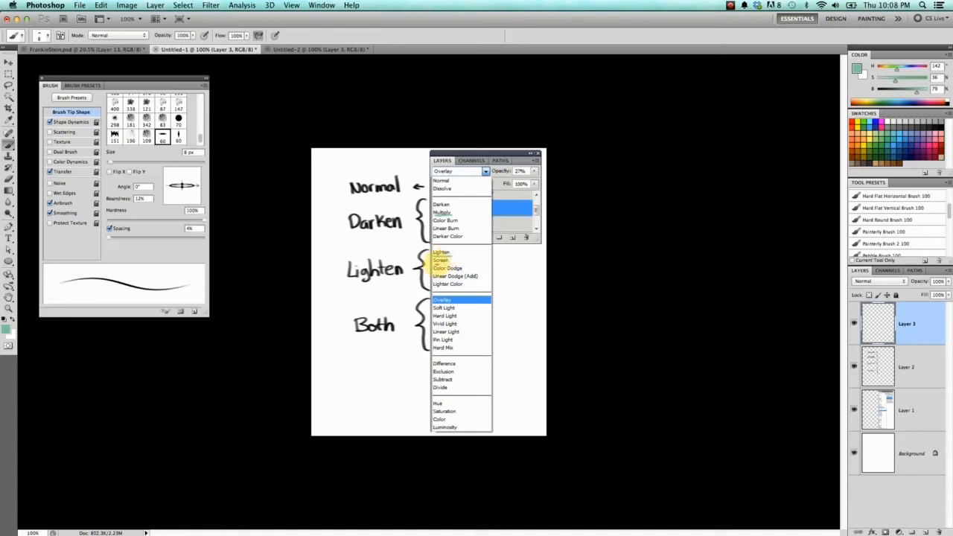
mouse_move(462, 259)
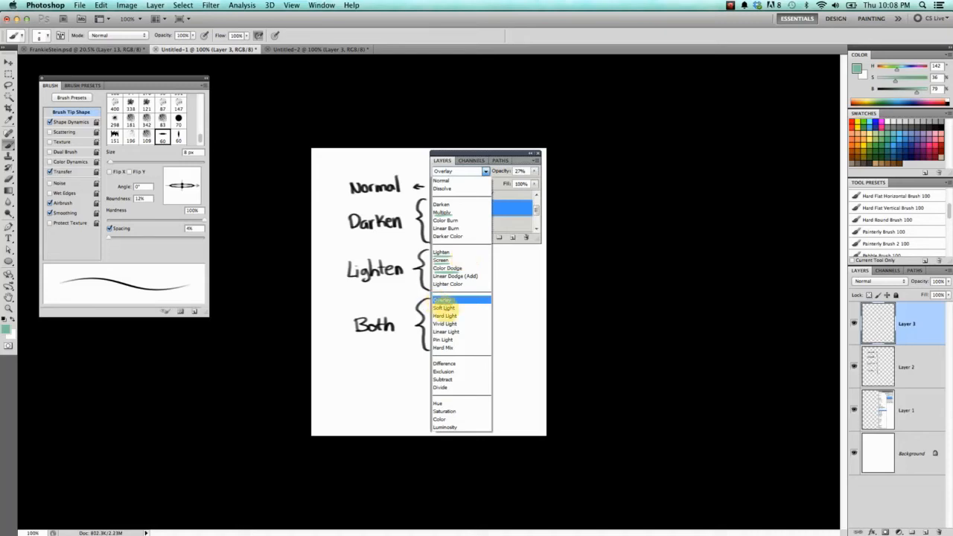
mouse_move(444, 301)
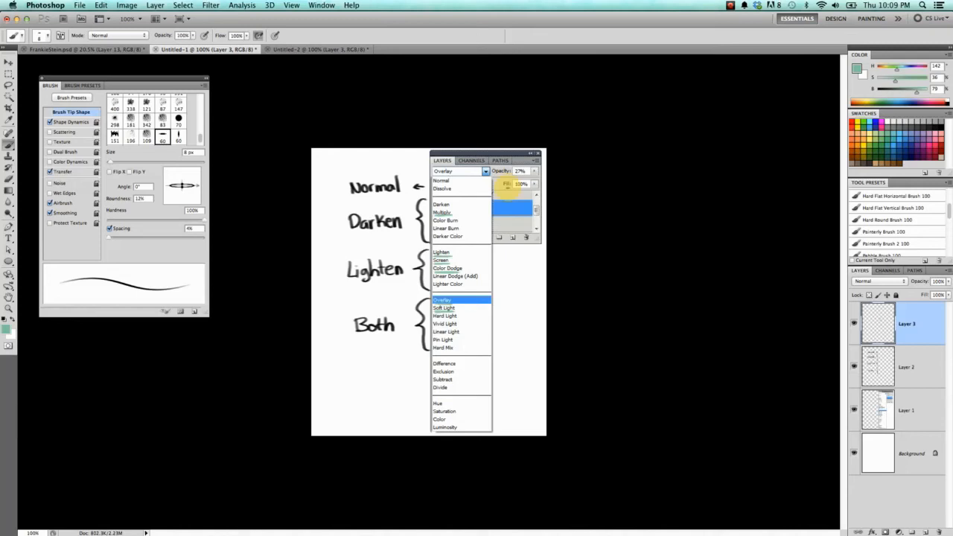
mouse_move(458, 256)
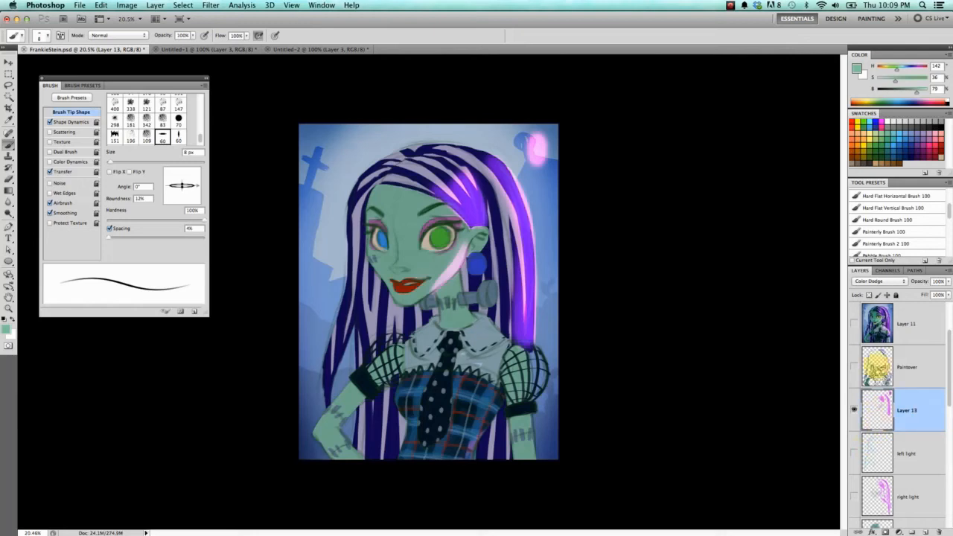
Reset the magenta stroke layer's blending mode and change the brush Mode in the options bar
left_click(878, 280)
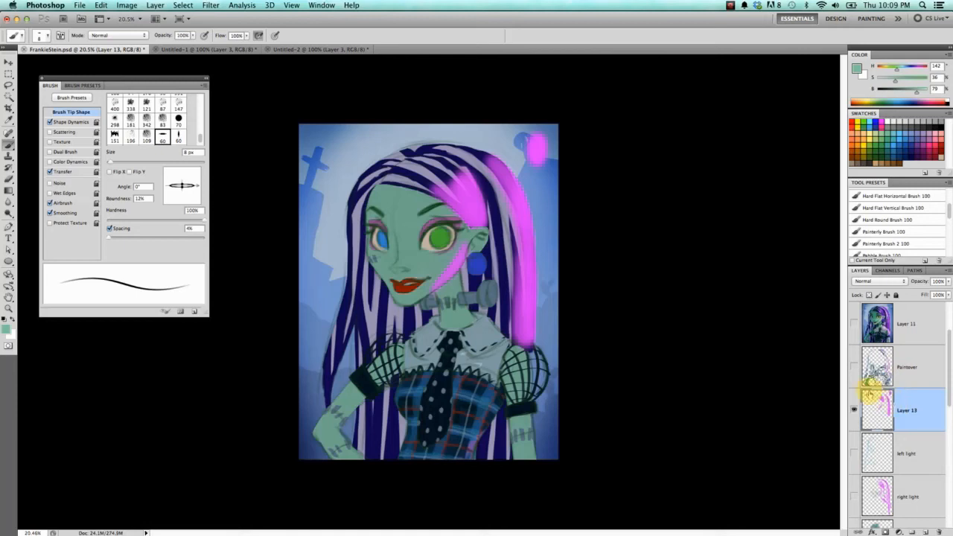
mouse_move(877, 410)
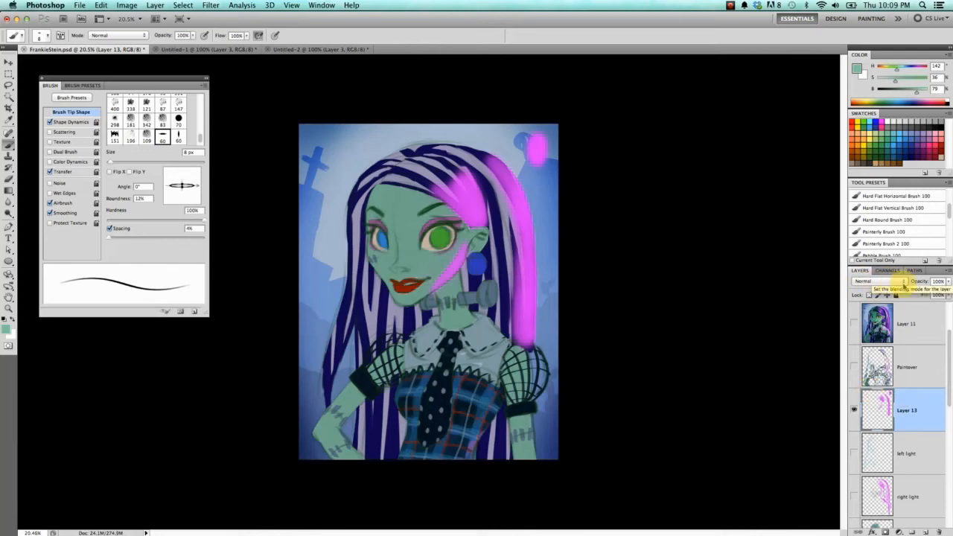
left_click(863, 281)
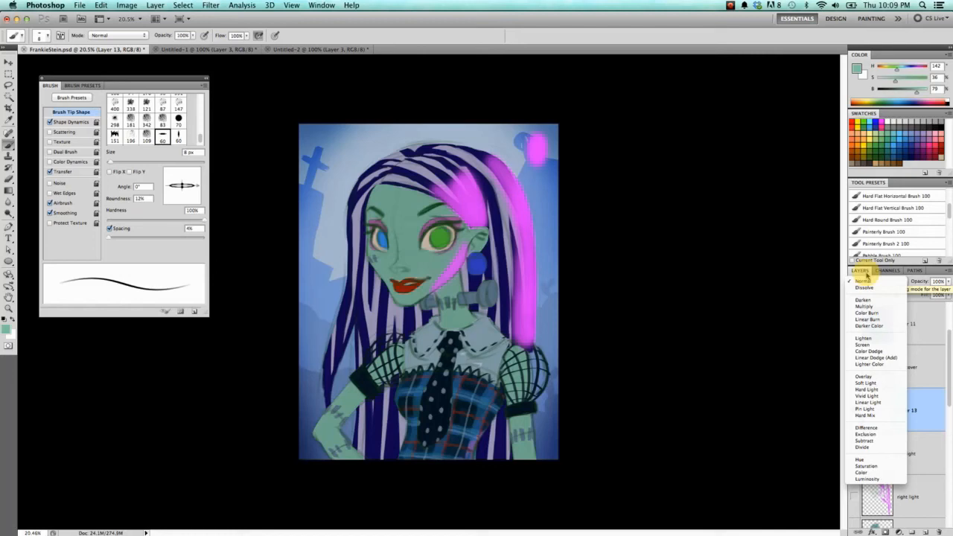
left_click(863, 288)
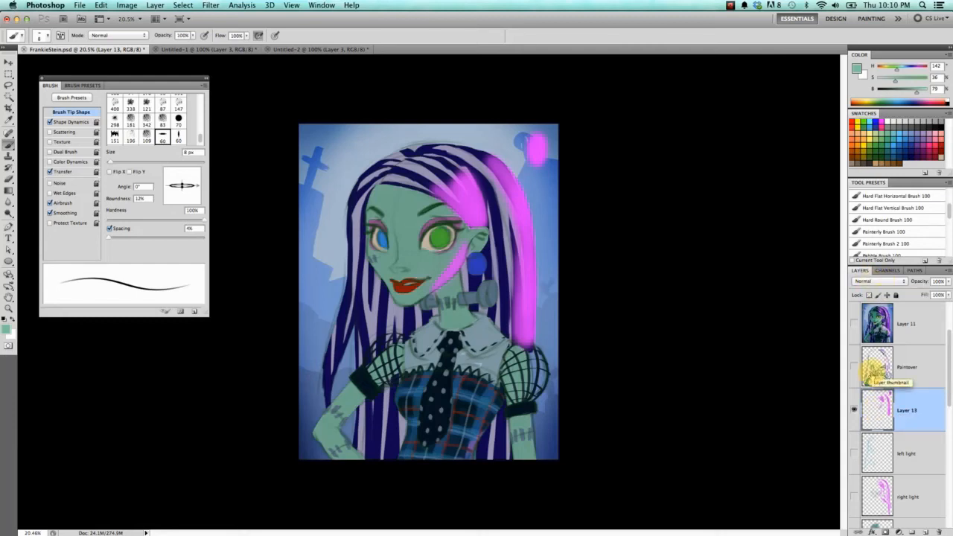
left_click(118, 36)
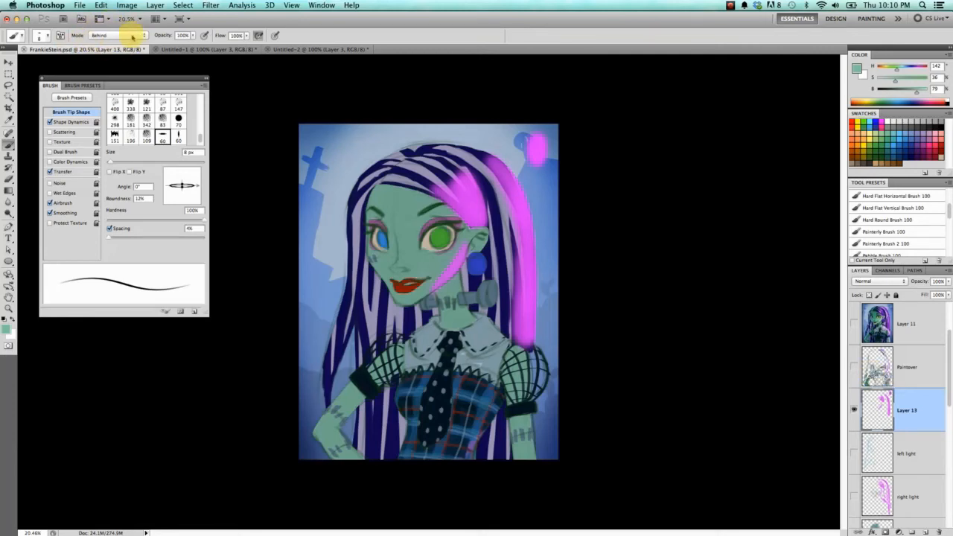
mouse_move(72, 67)
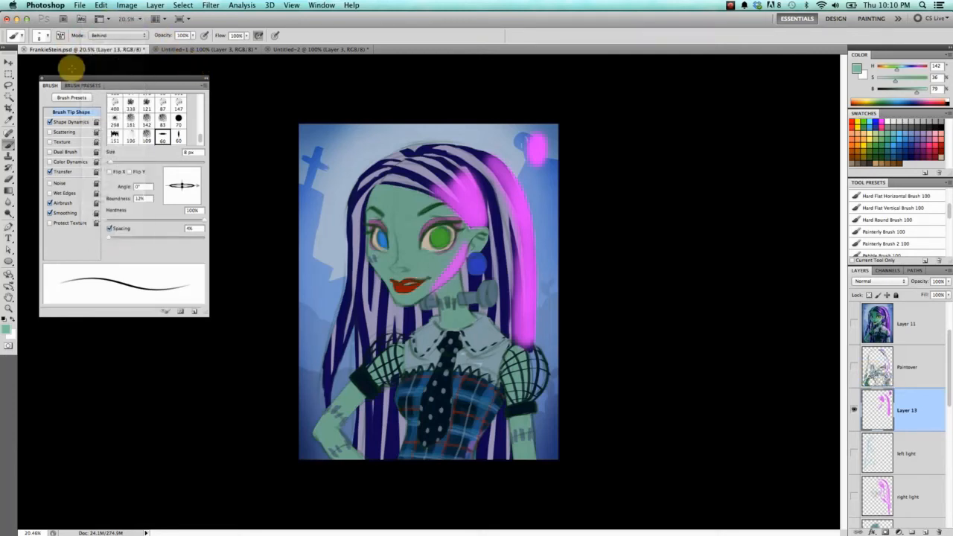
Cycle the light layer through Overlay, Hard Light, Difference and others, settling on Color Dodge
left_click(9, 61)
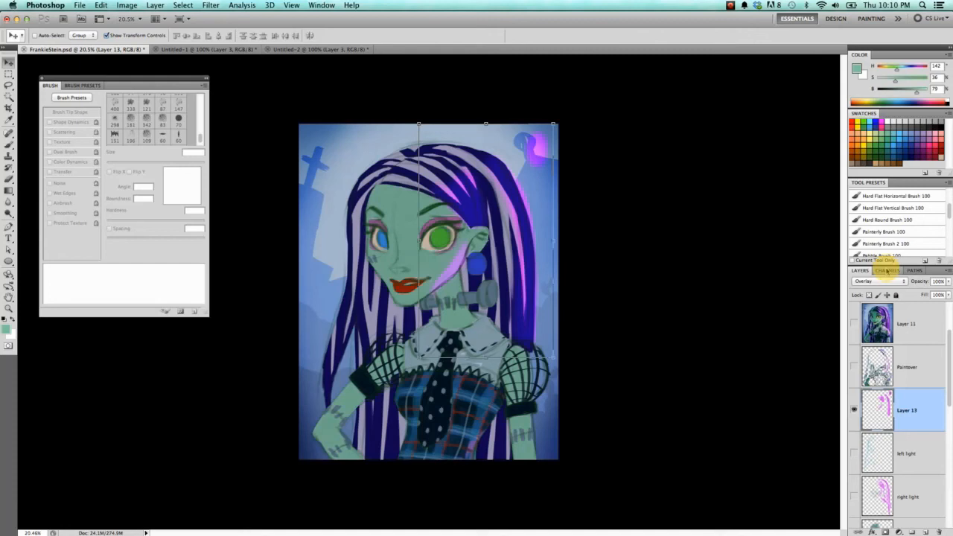
left_click(877, 281)
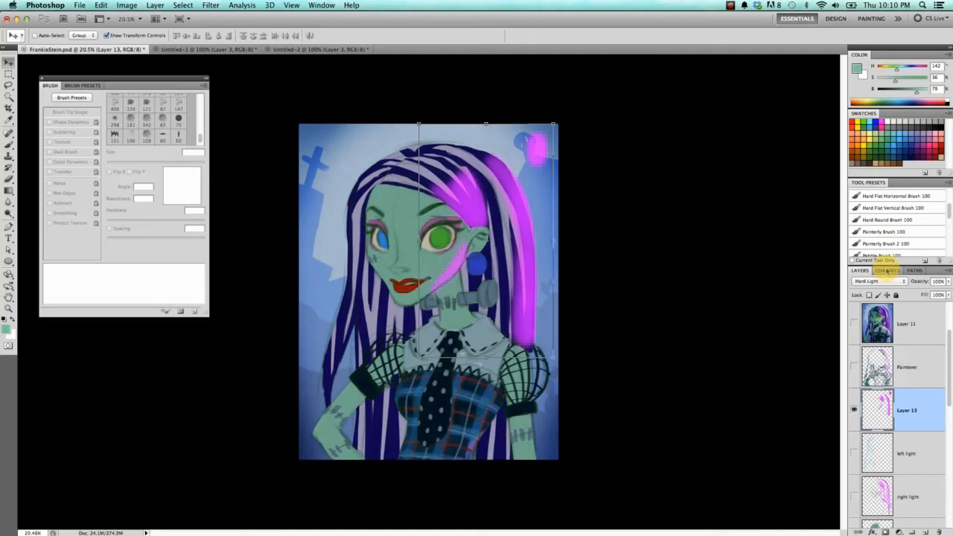
left_click(877, 280)
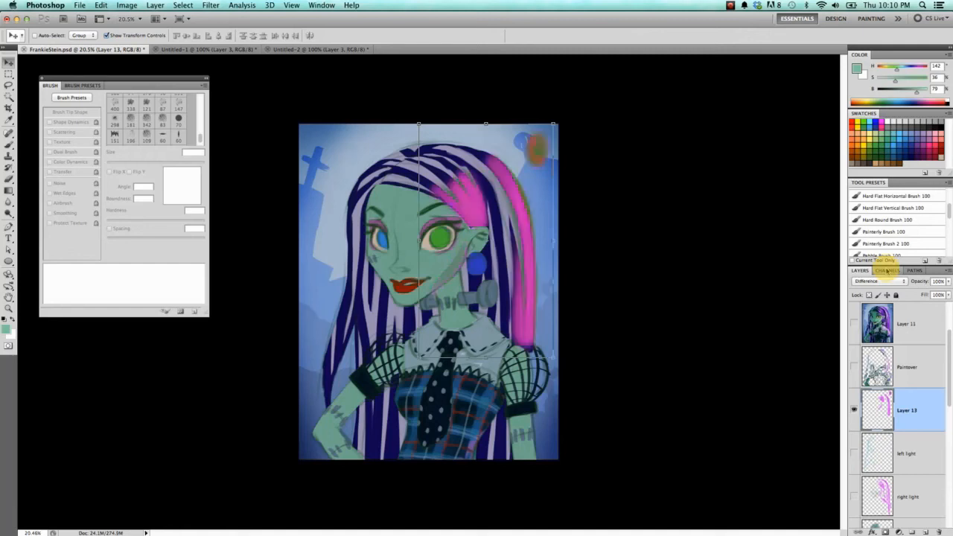
left_click(877, 281)
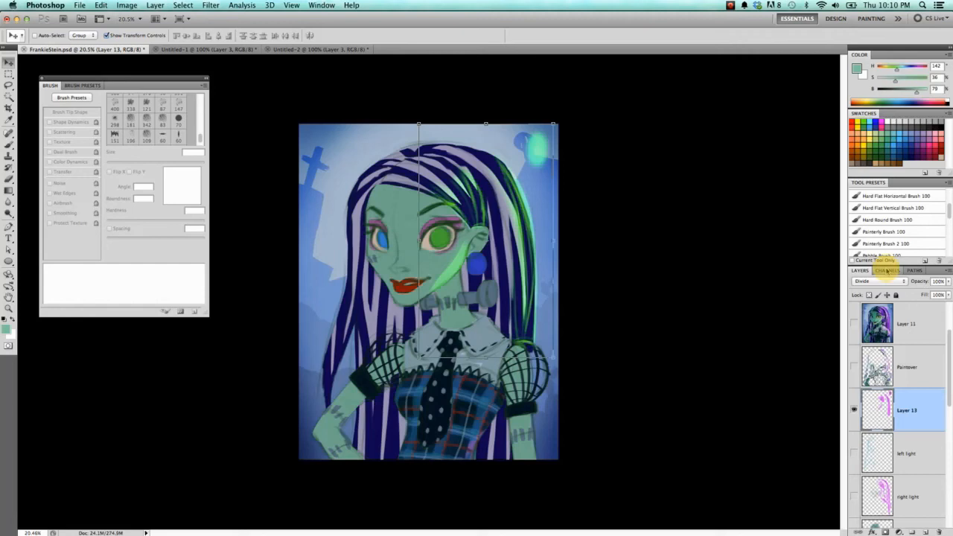
left_click(878, 280)
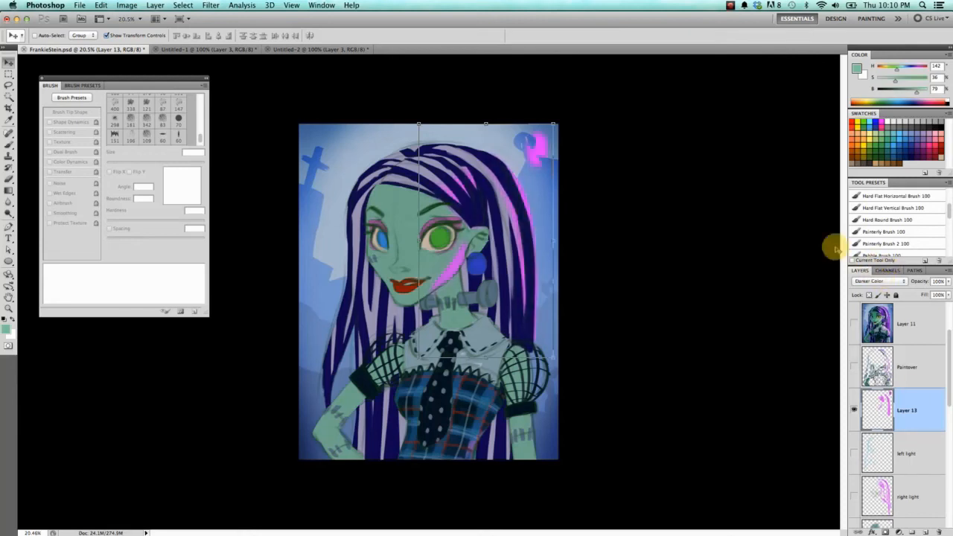
left_click(879, 280)
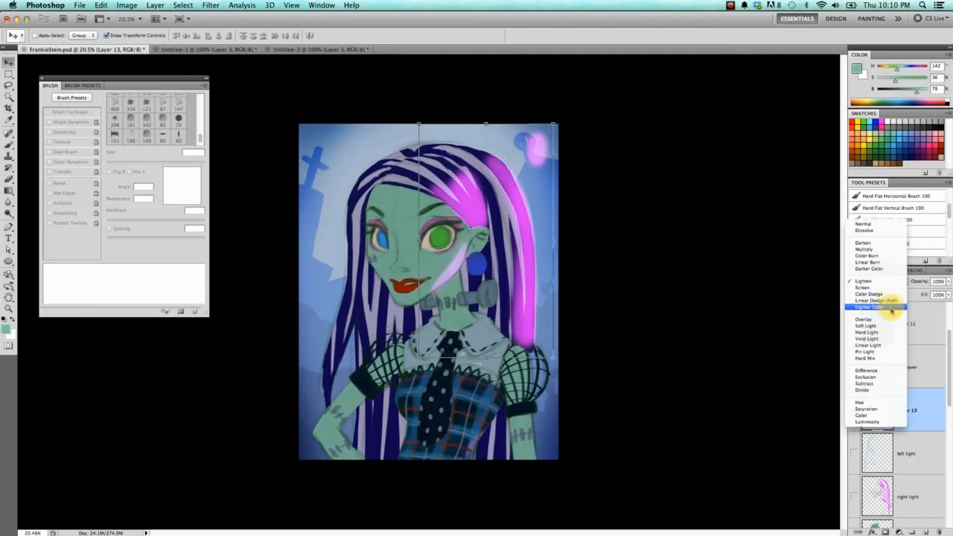
mouse_move(870, 293)
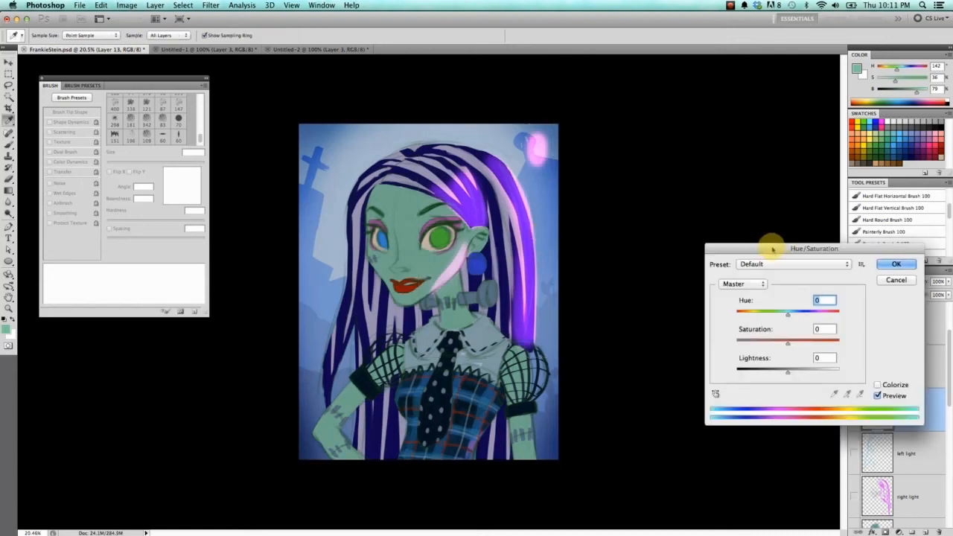
Shift the hair light's hue to about -28 toward pink, boost saturation and lightness, and apply
left_click_drag(813, 247, 724, 127)
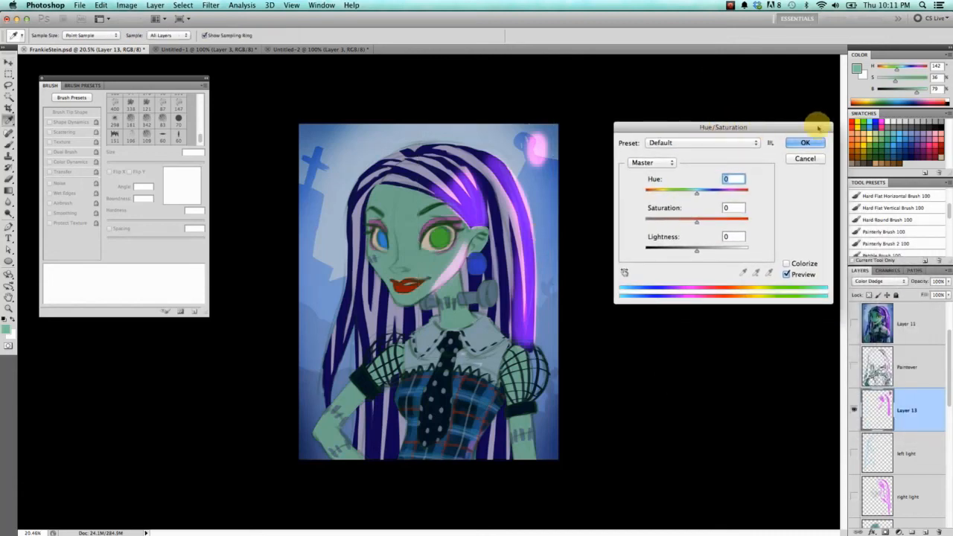
left_click_drag(697, 190, 718, 190)
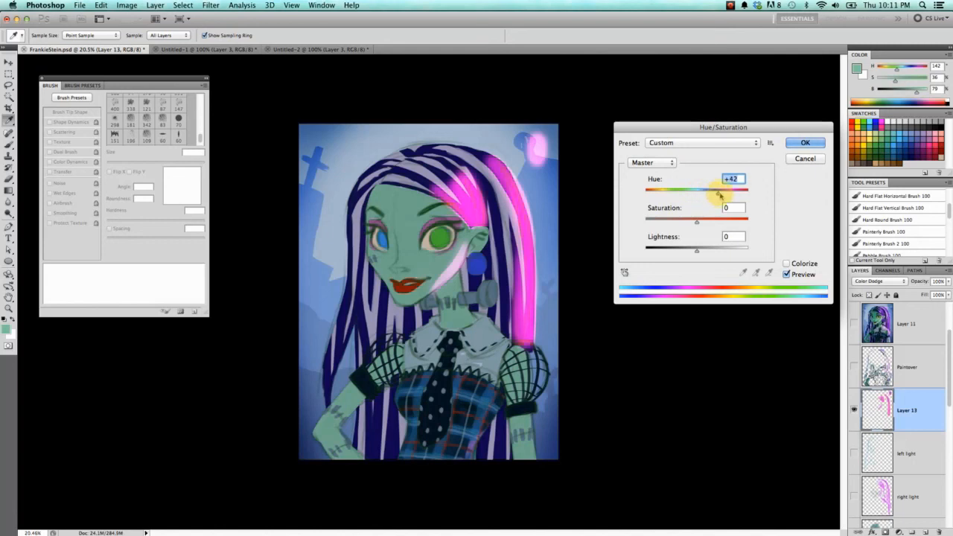
left_click_drag(718, 191, 742, 191)
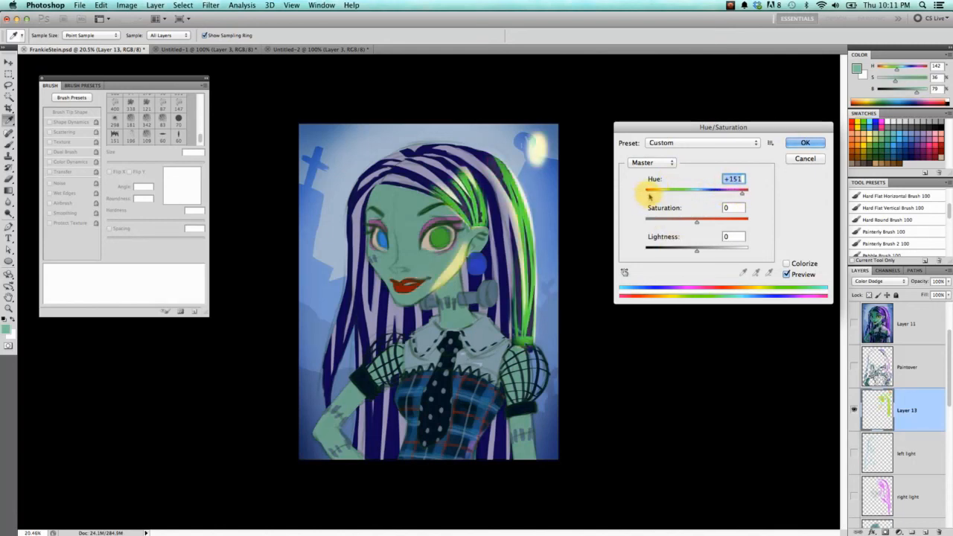
left_click_drag(742, 192, 679, 192)
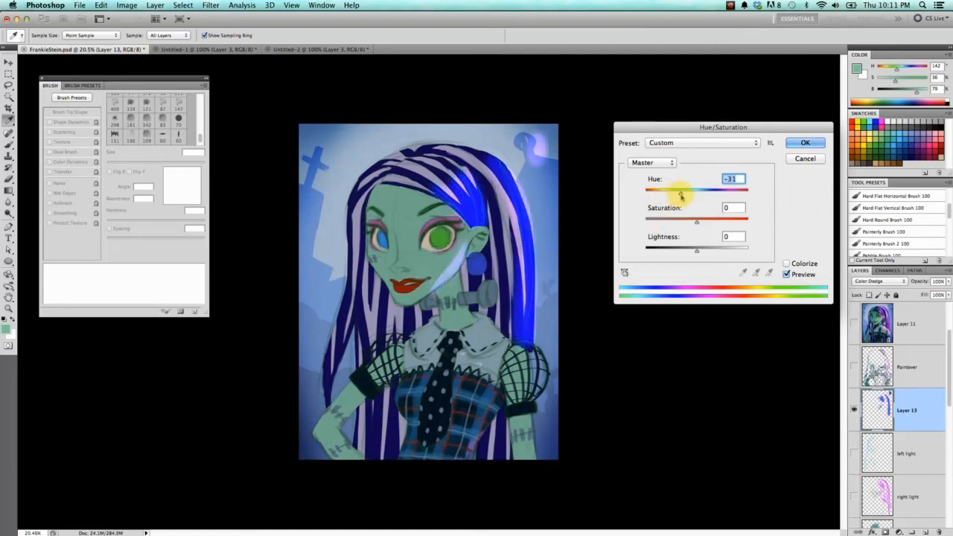
left_click_drag(679, 191, 685, 191)
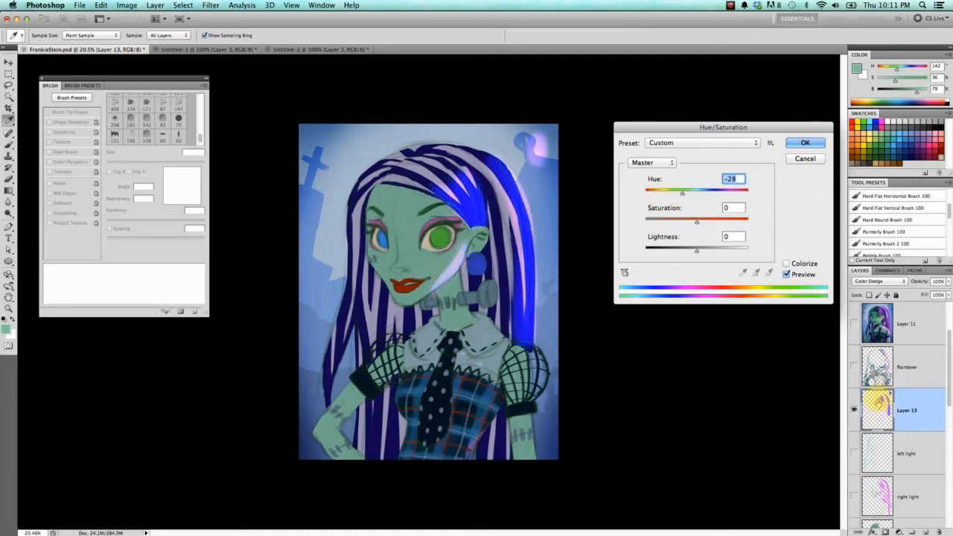
left_click_drag(697, 221, 688, 221)
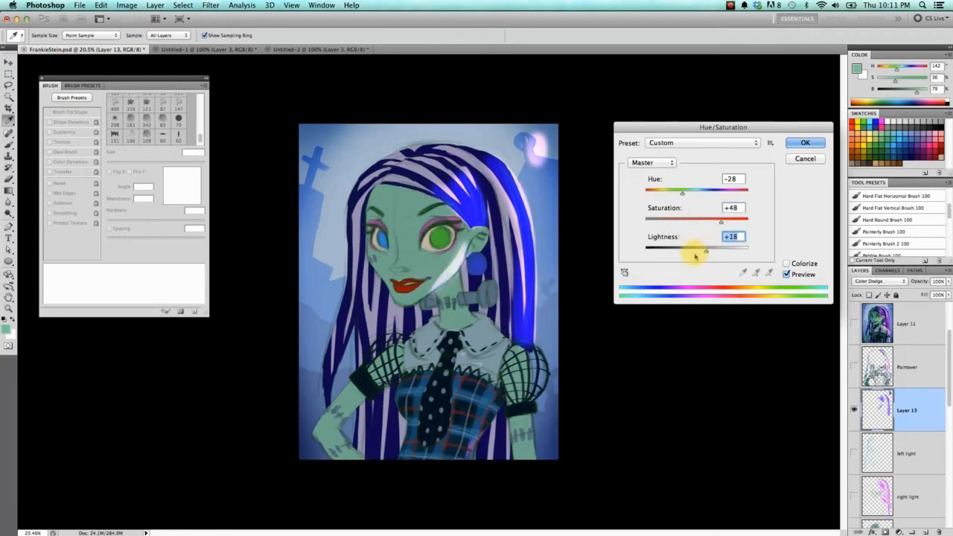
left_click(804, 142)
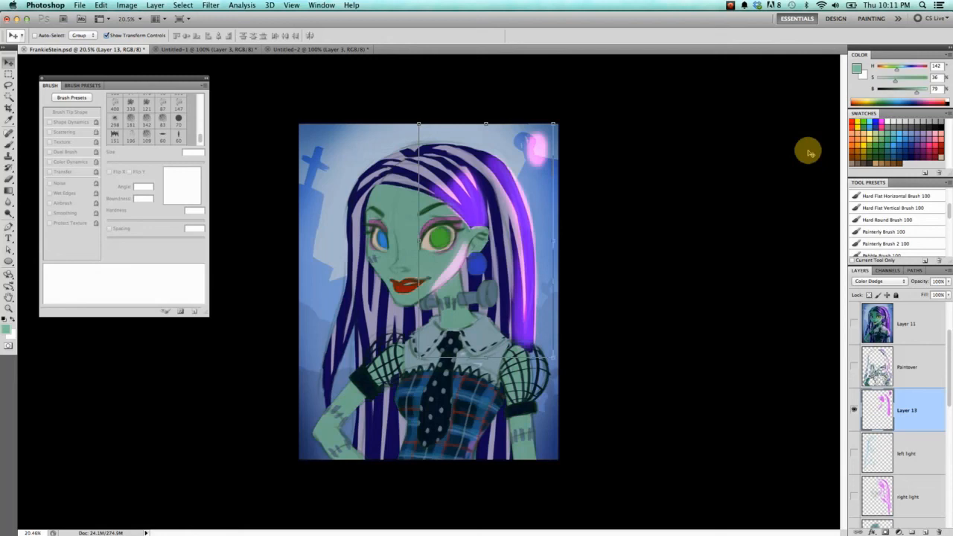
Select the shadow layer and toggle the hair light layers off and back on
scroll("down", 3)
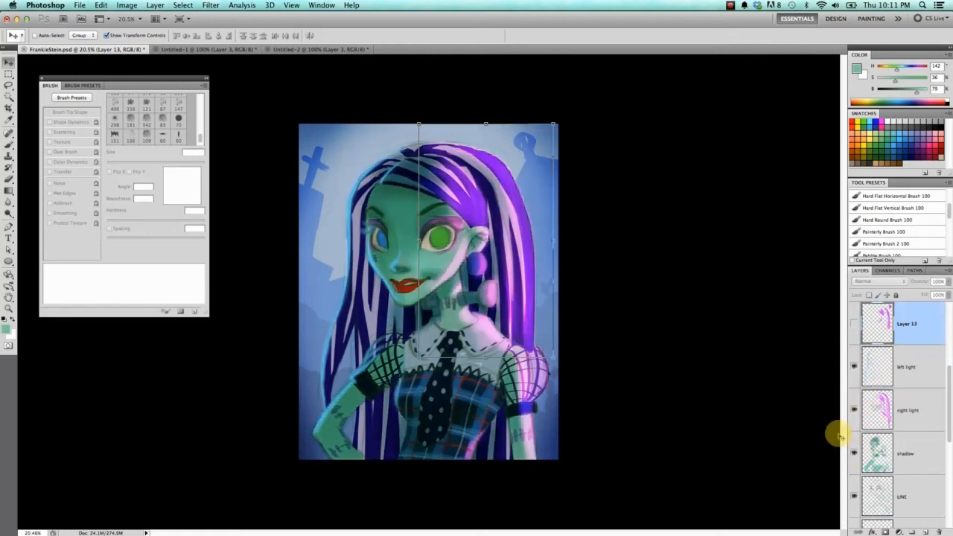
mouse_move(426, 300)
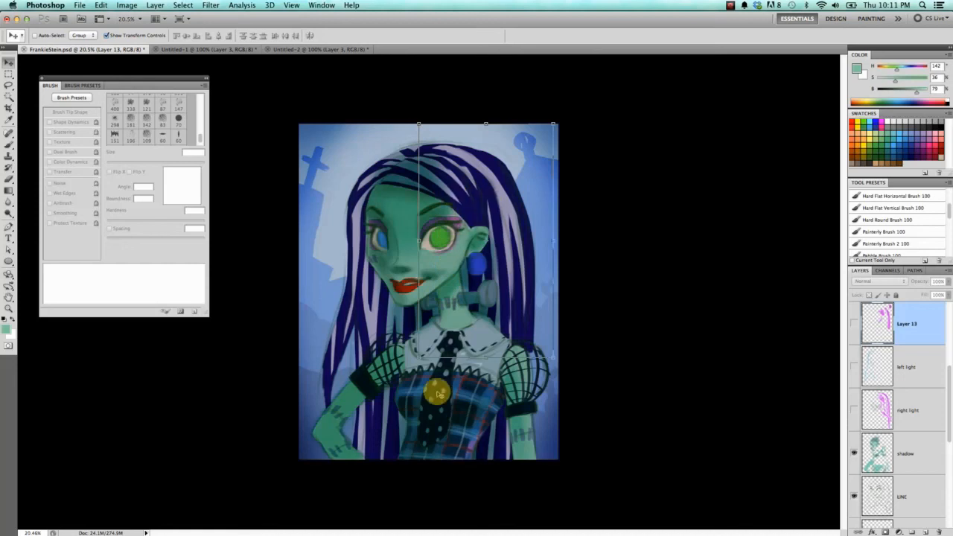
left_click(905, 453)
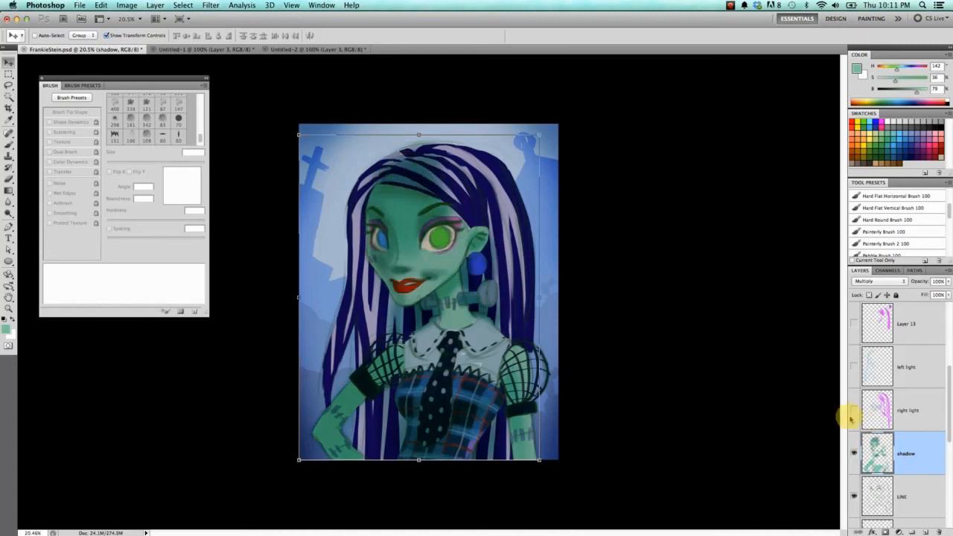
left_click(854, 367)
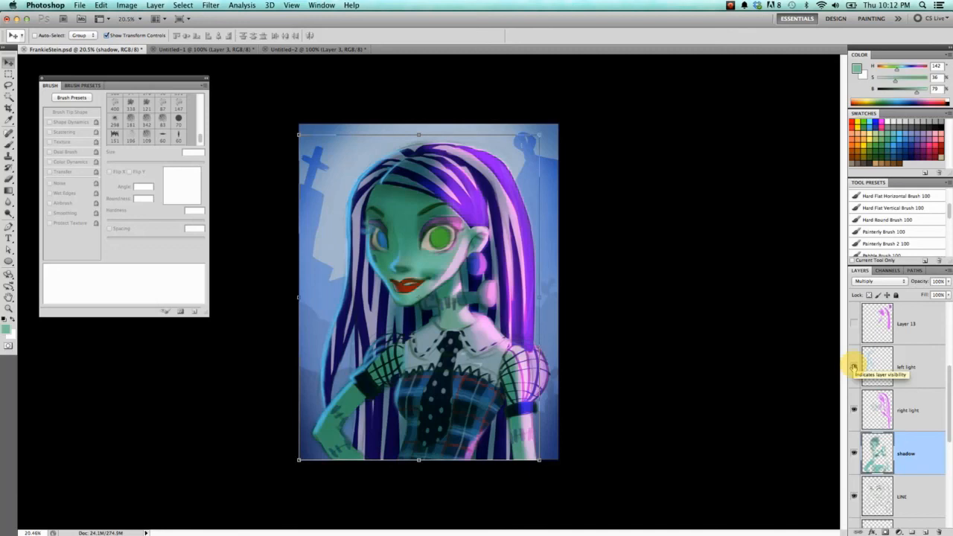
left_click(854, 367)
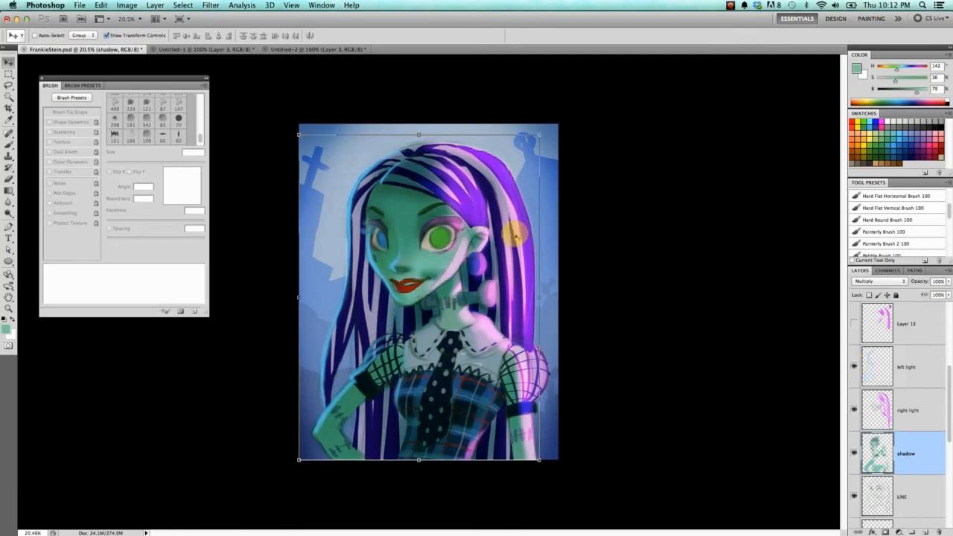
Confirm the shadow layer's blend mode stays Multiply
left_click(878, 281)
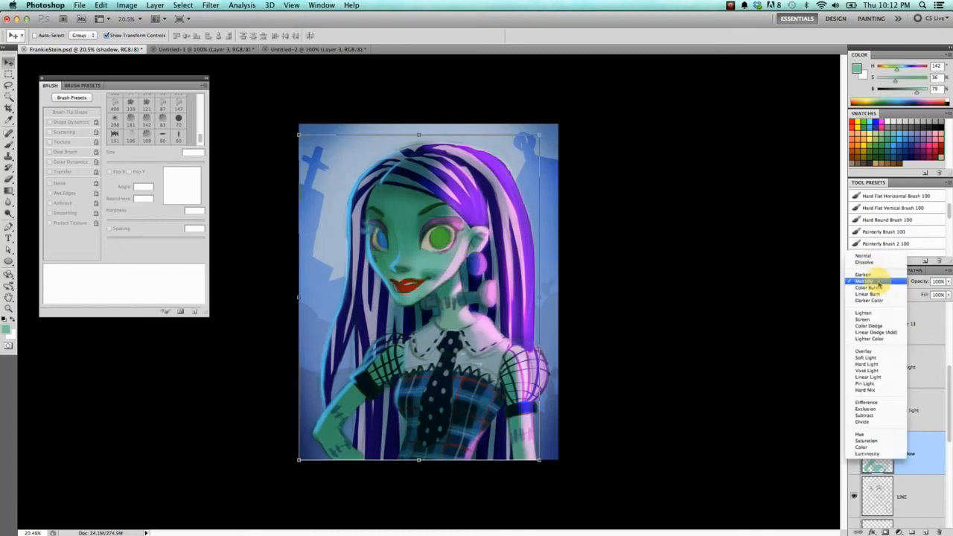
left_click(865, 280)
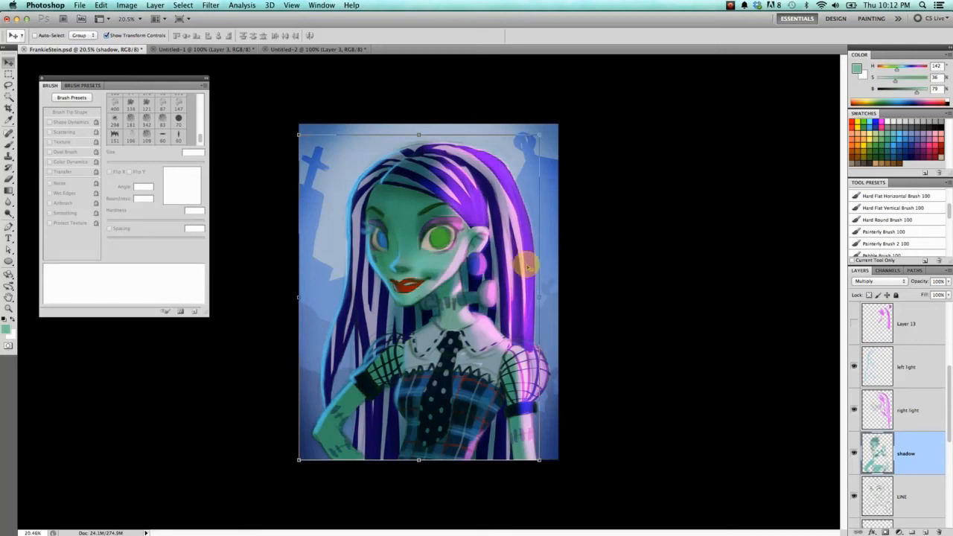
mouse_move(521, 265)
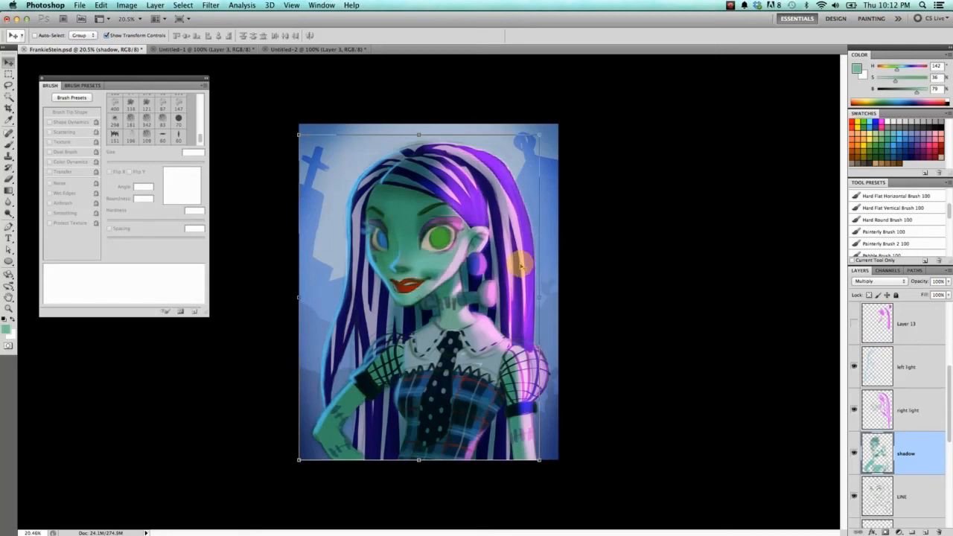